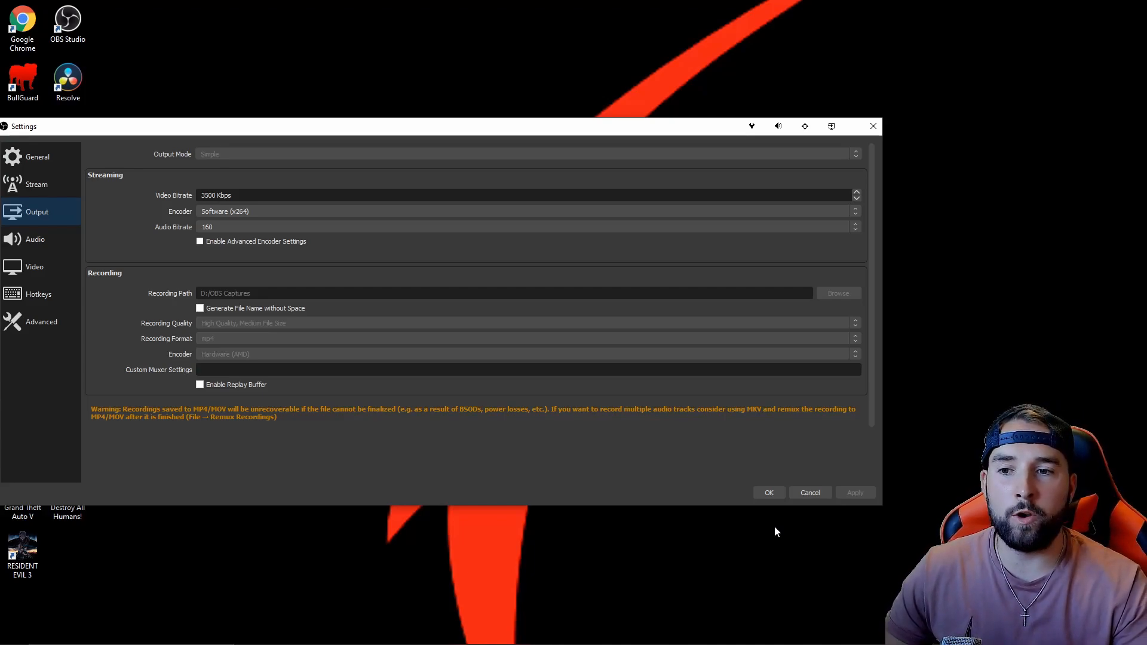
mouse_move(593, 451)
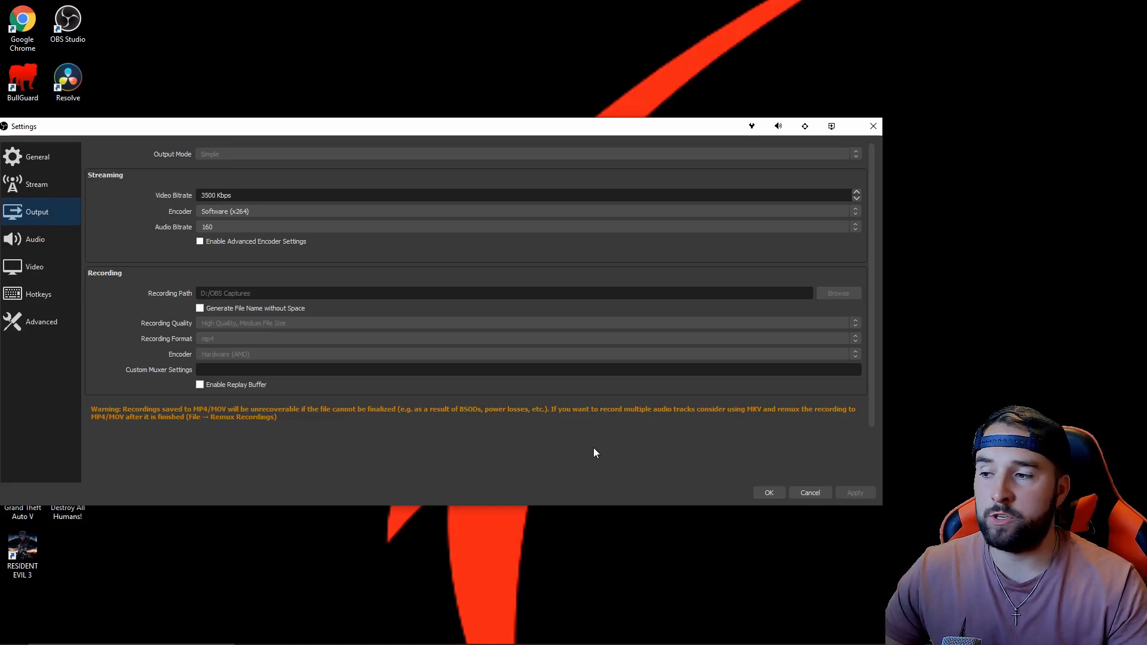
mouse_move(619, 468)
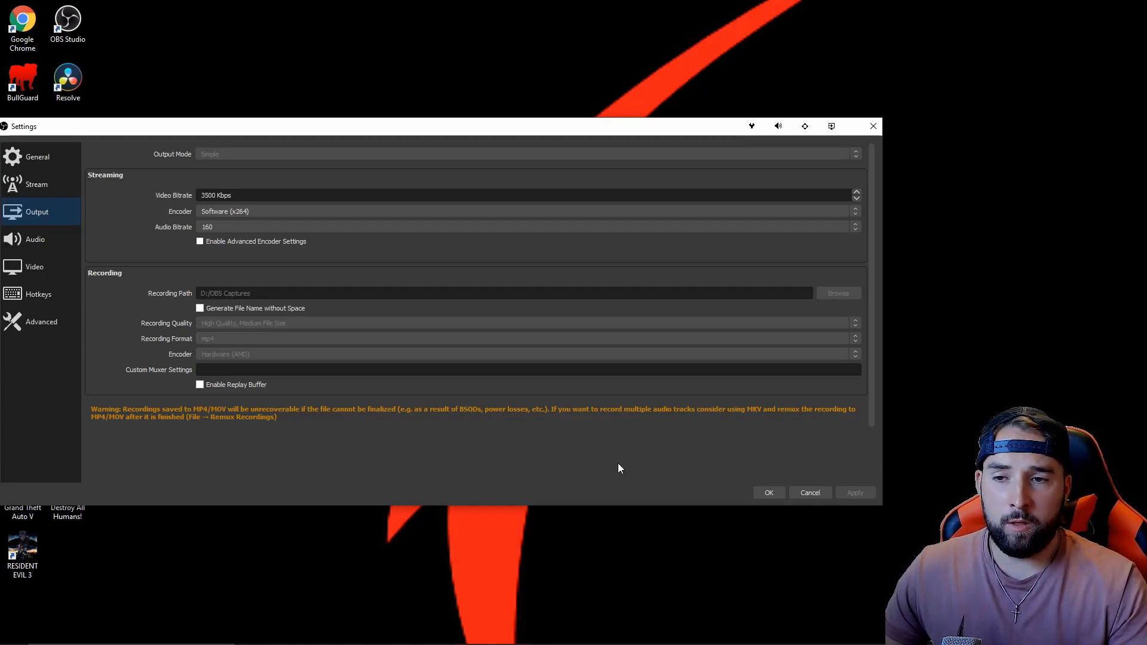
mouse_move(611, 467)
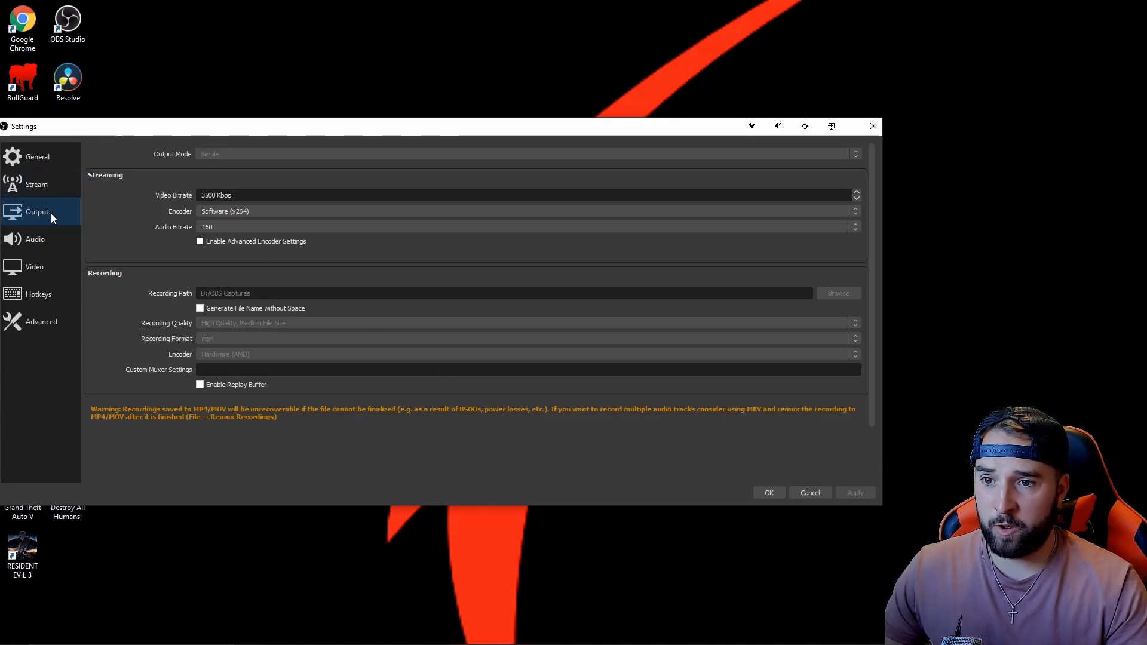
mouse_move(215, 162)
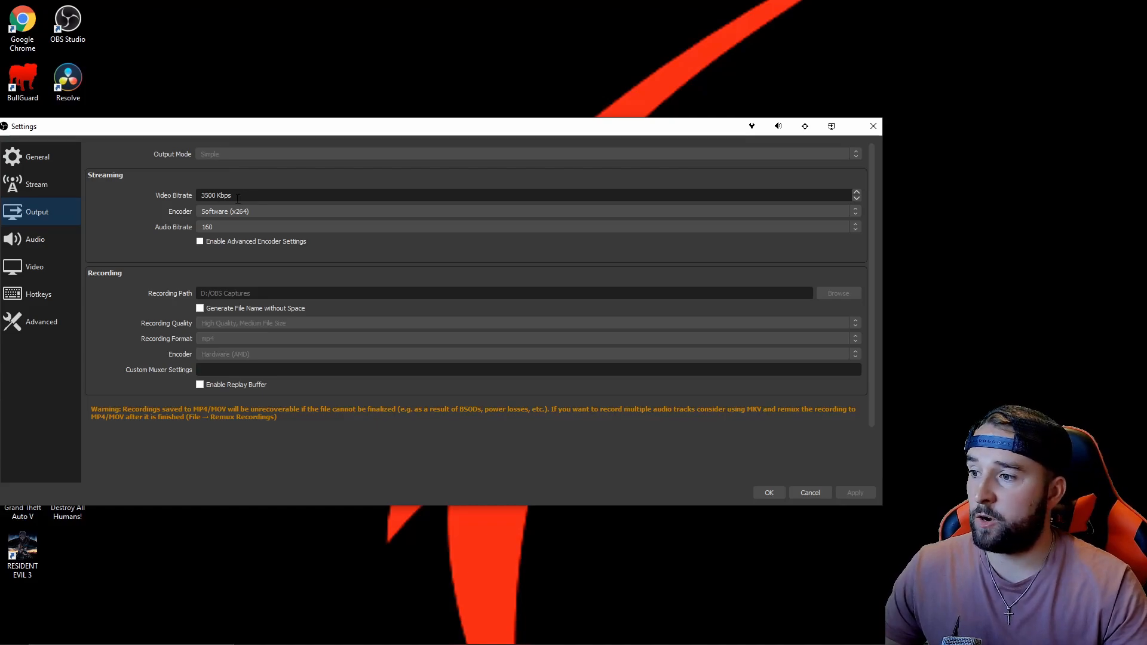
mouse_move(235, 217)
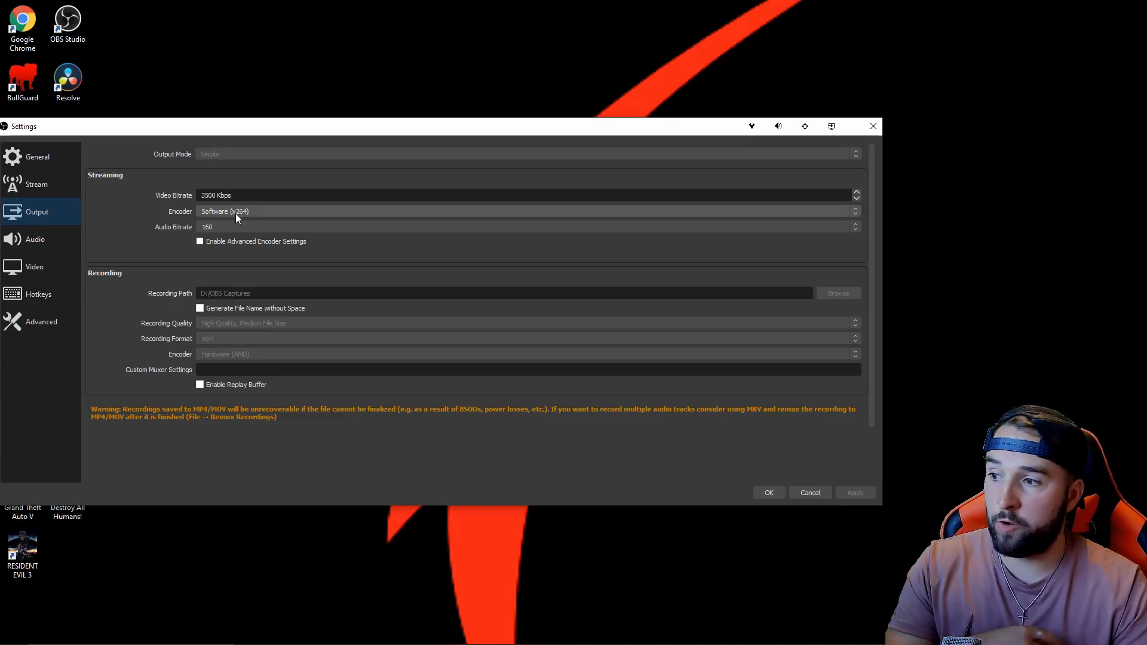
mouse_move(235, 224)
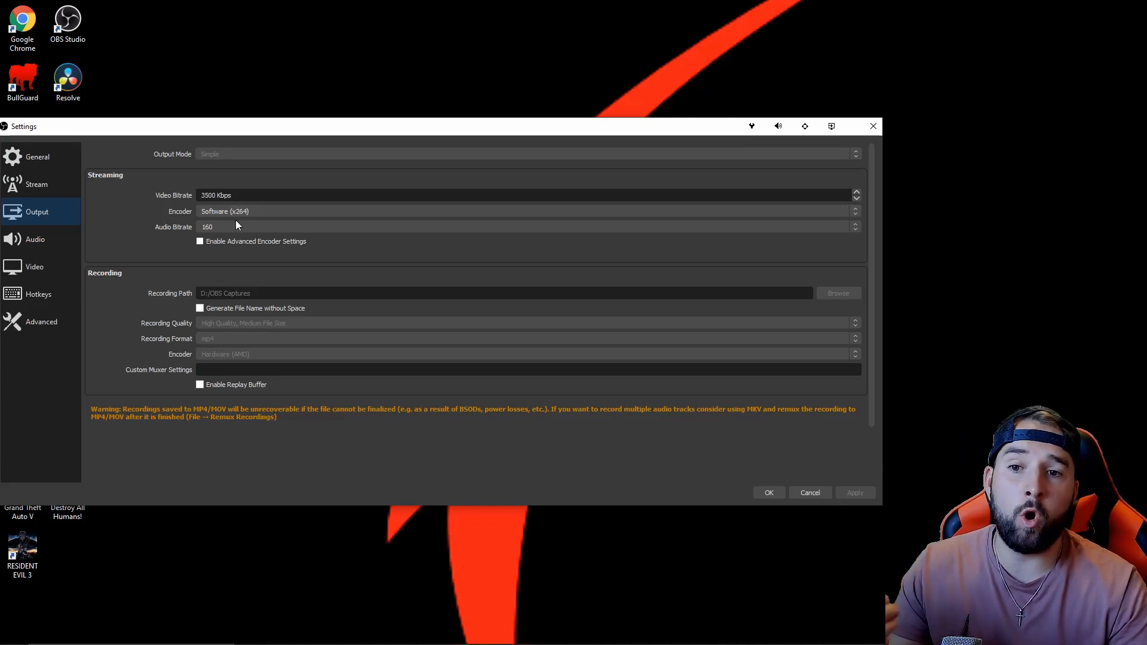
mouse_move(245, 255)
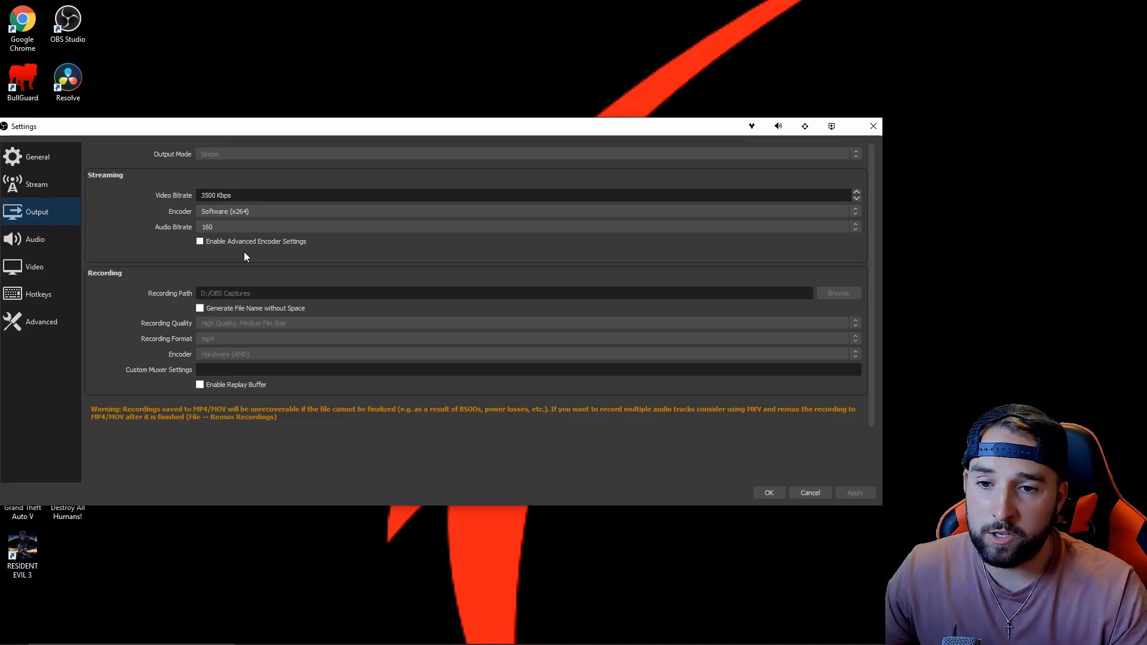
mouse_move(245, 261)
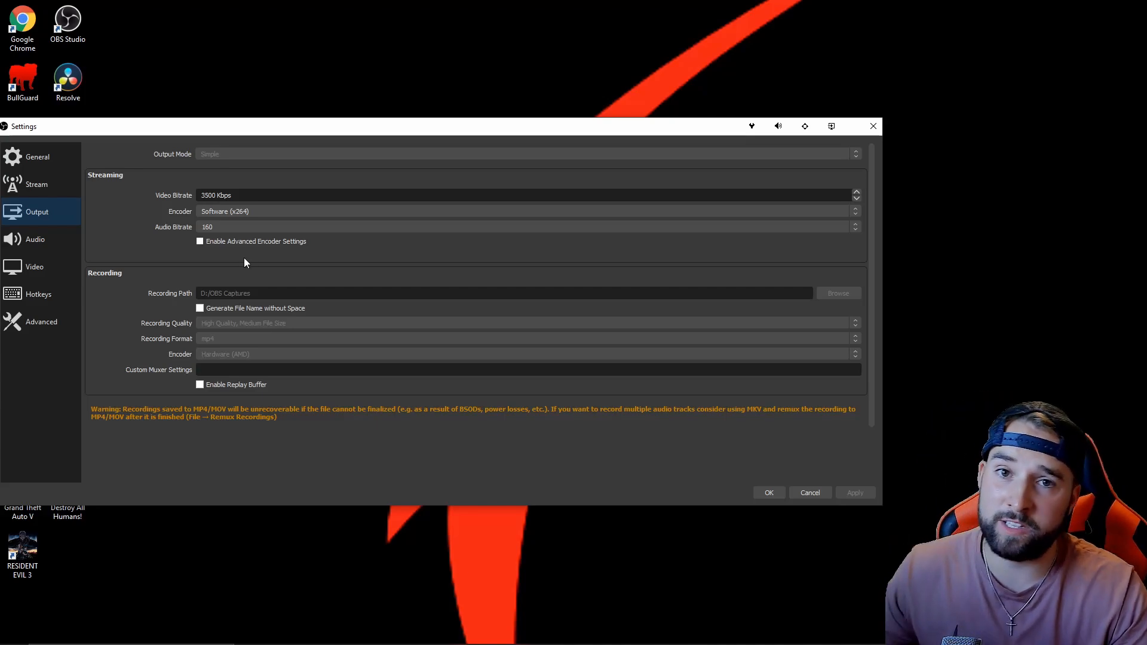
mouse_move(264, 293)
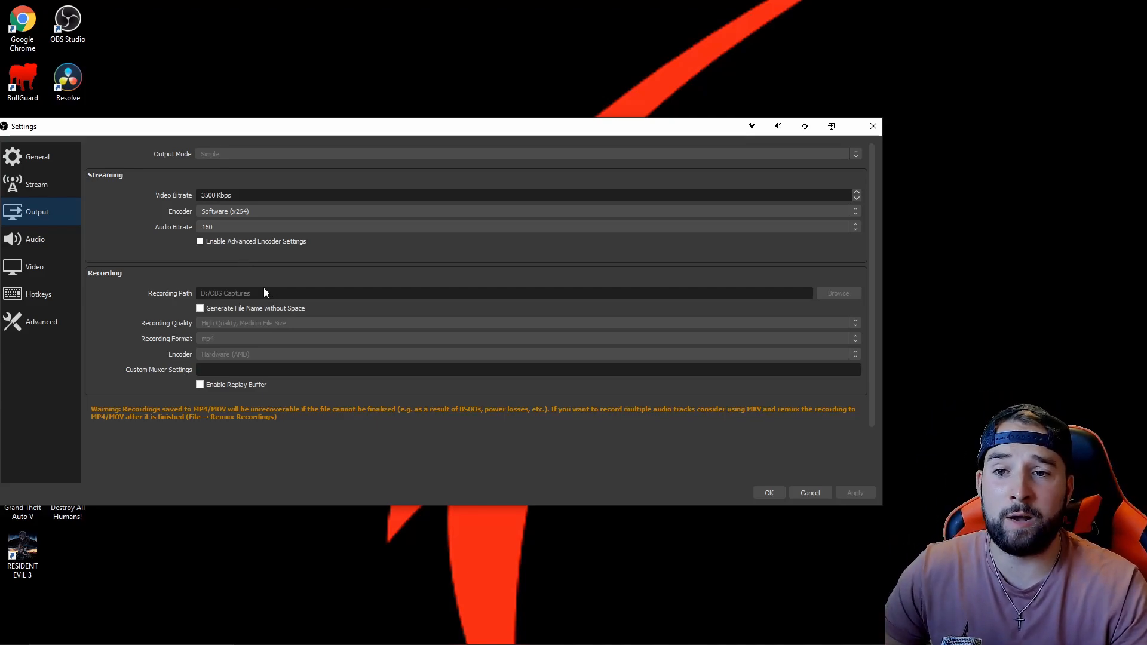
mouse_move(204, 165)
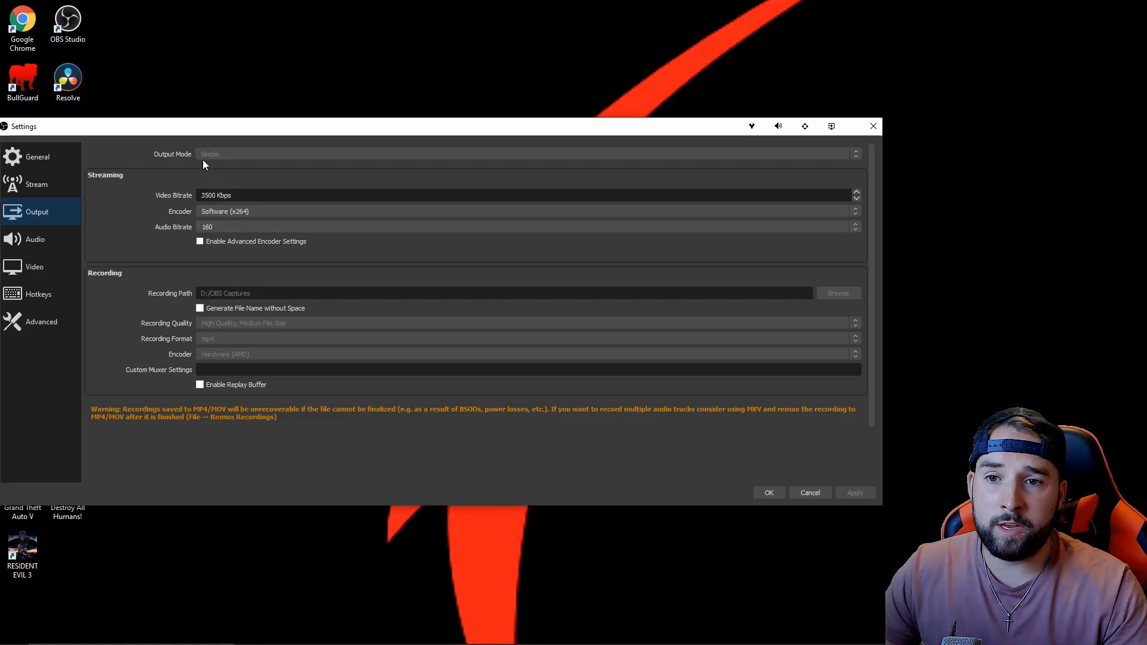
mouse_move(229, 176)
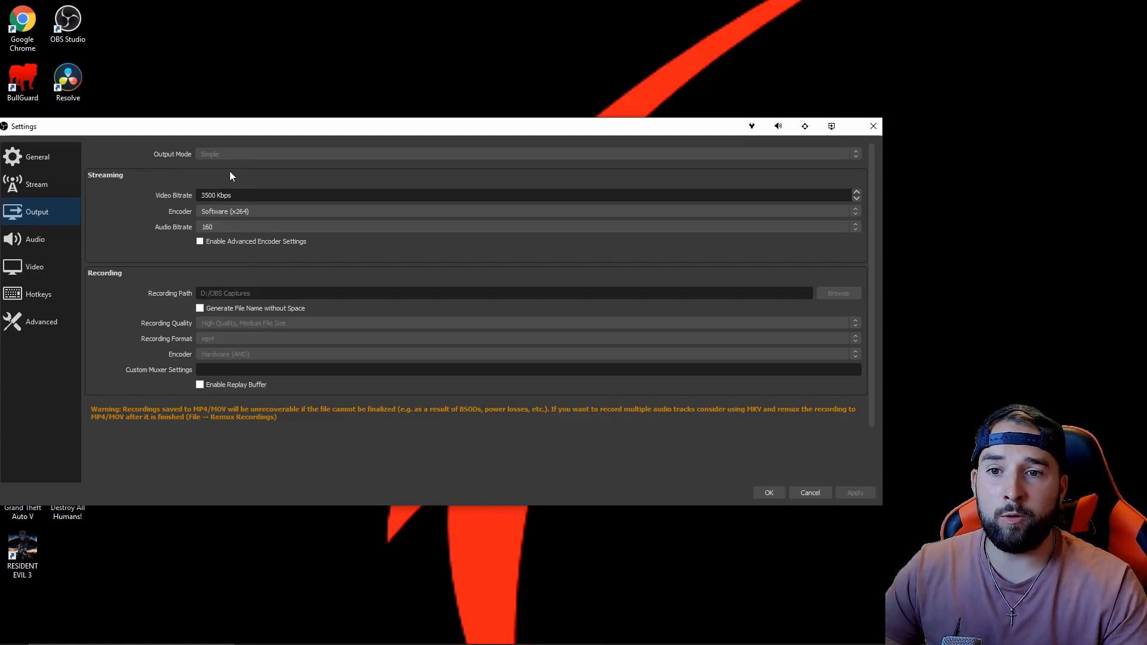
mouse_move(213, 365)
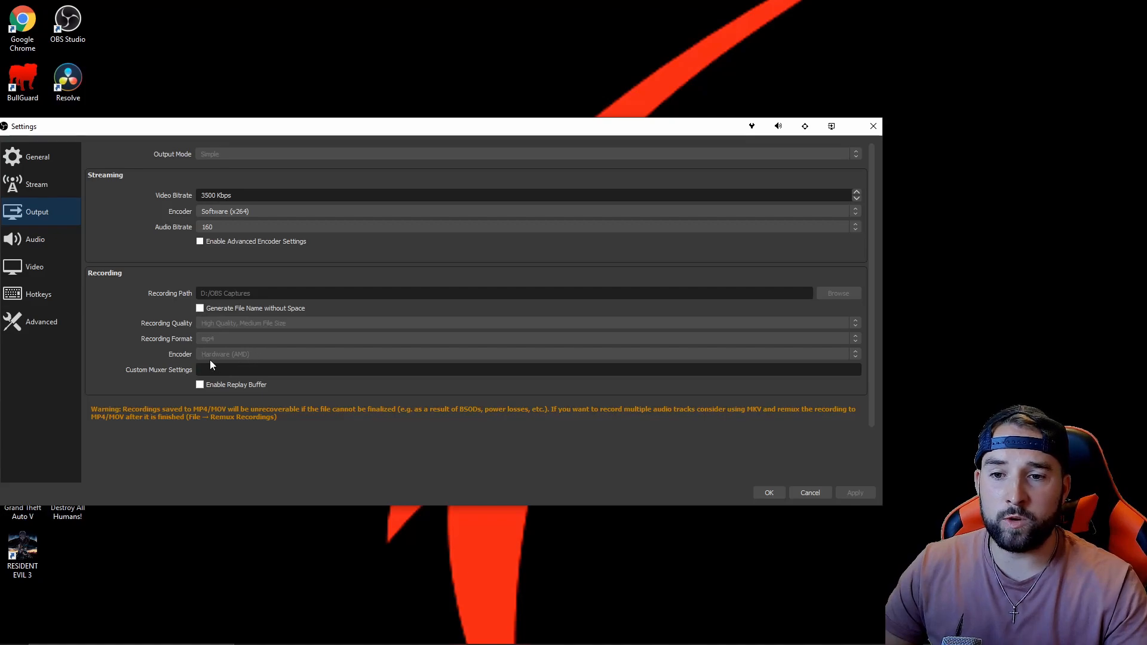
mouse_move(217, 307)
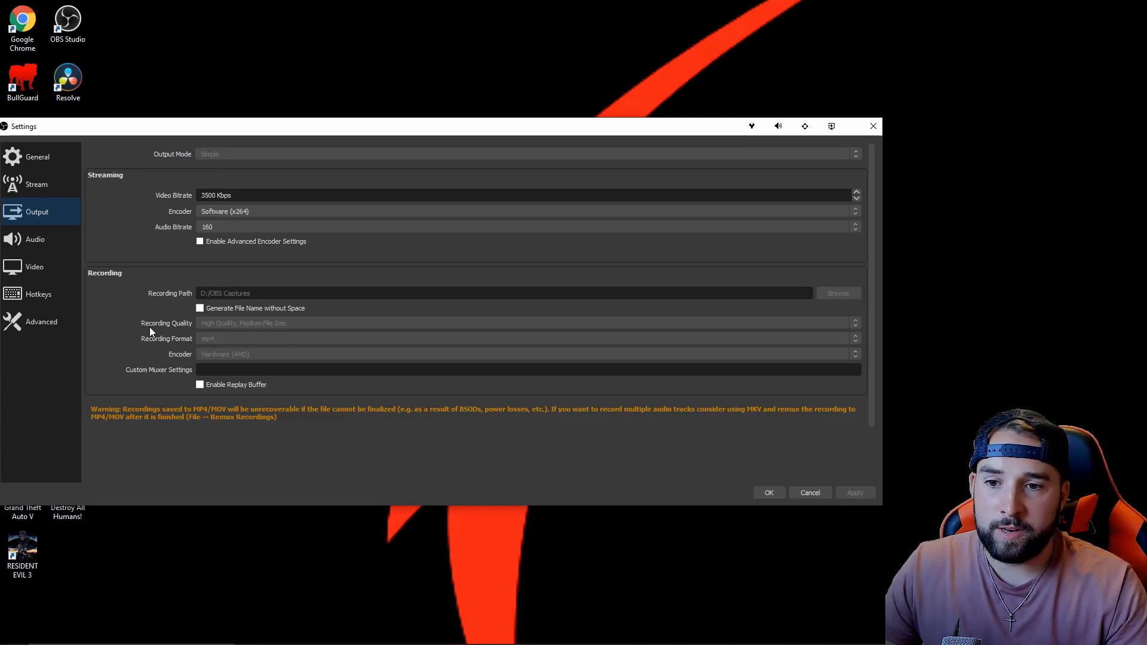
mouse_move(229, 334)
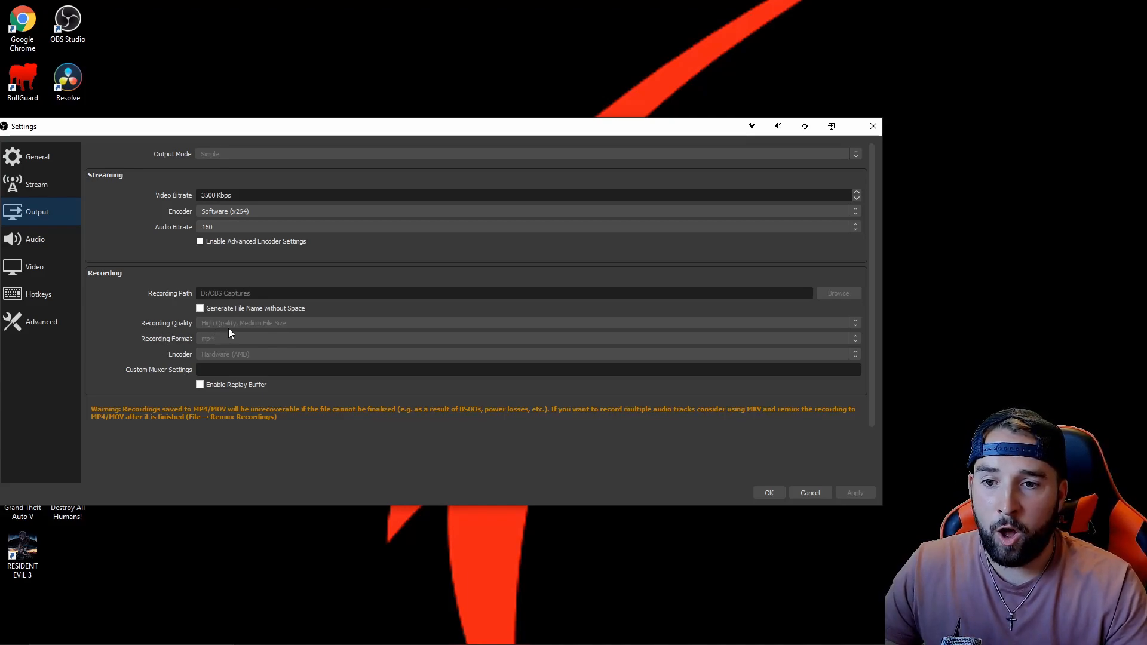
mouse_move(256, 336)
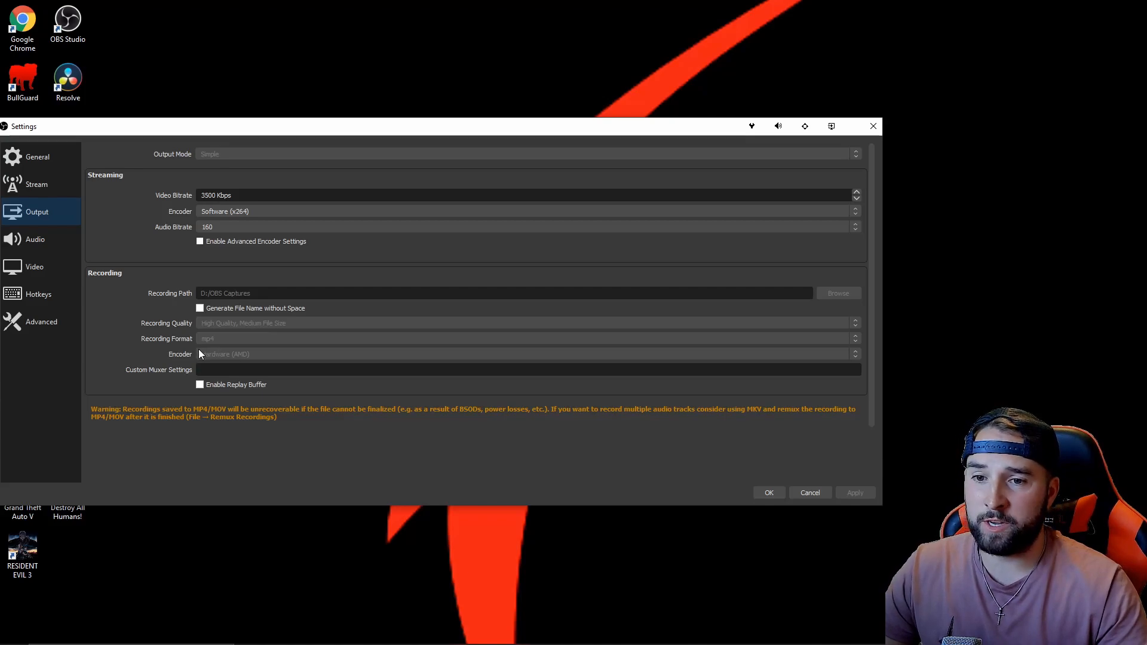
mouse_move(213, 350)
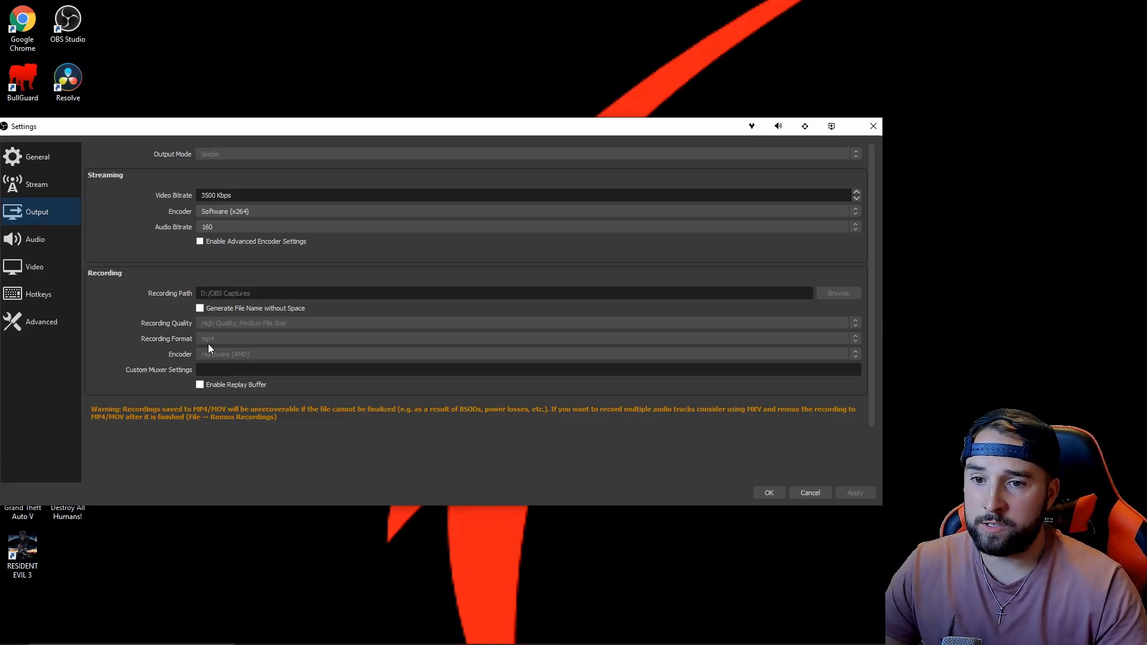
mouse_move(93, 430)
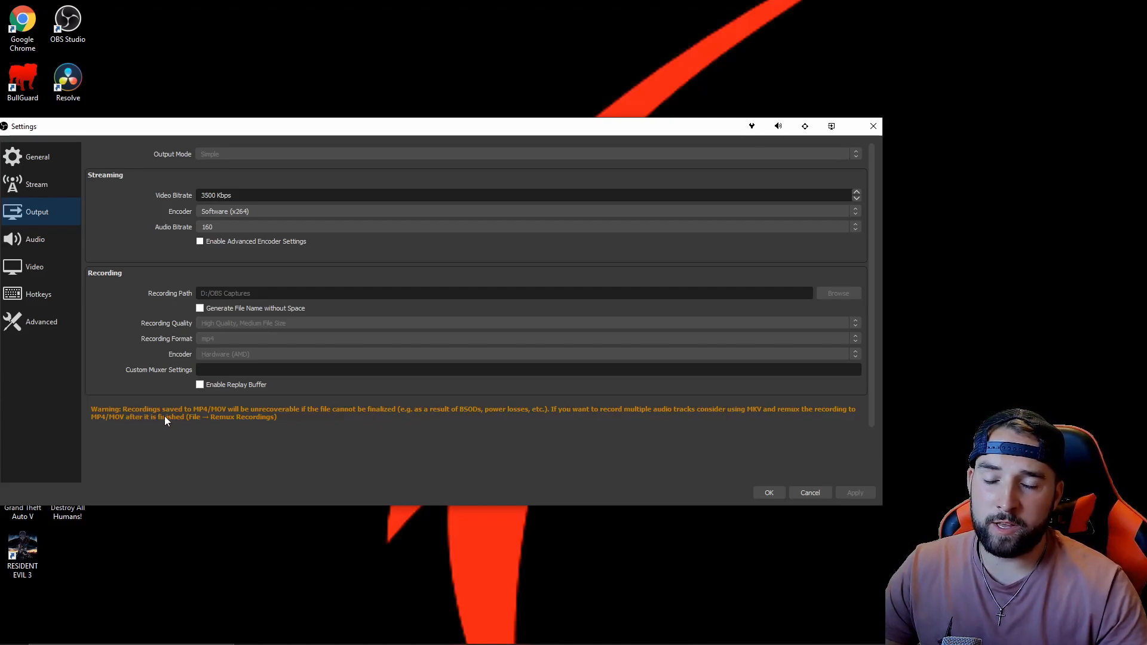
mouse_move(237, 415)
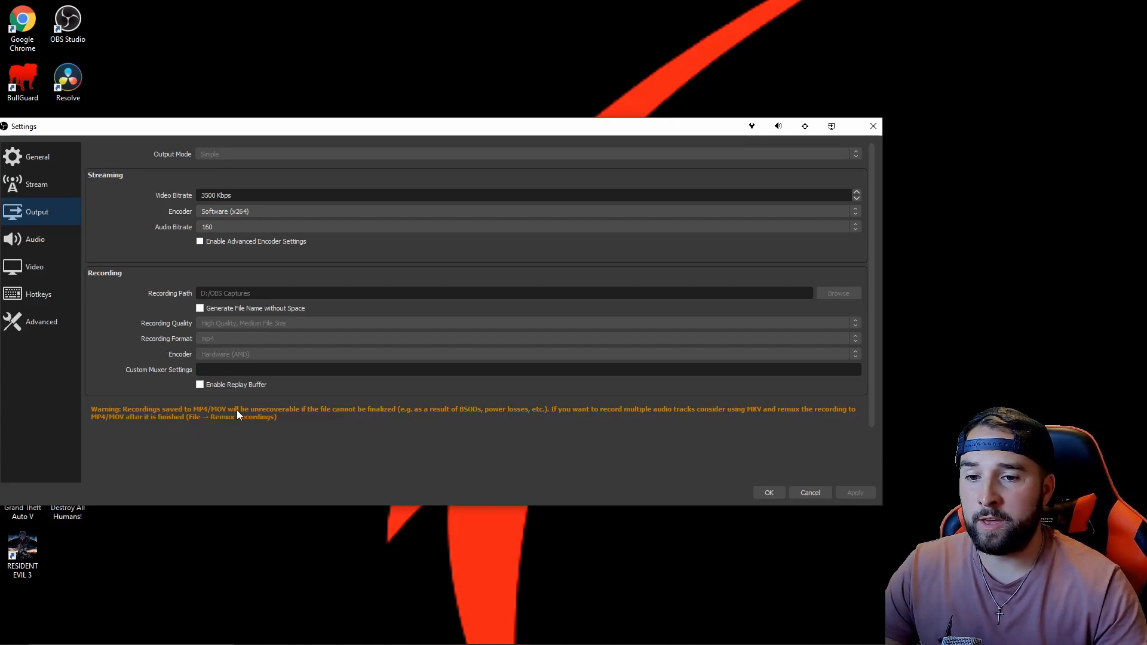
mouse_move(362, 422)
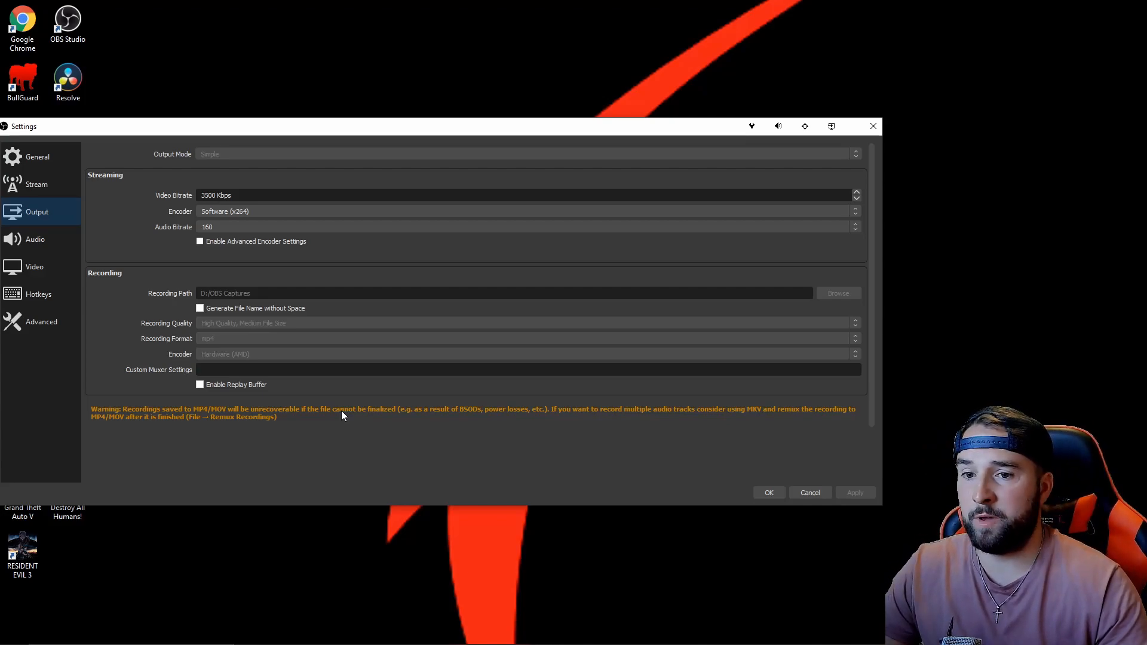
mouse_move(234, 362)
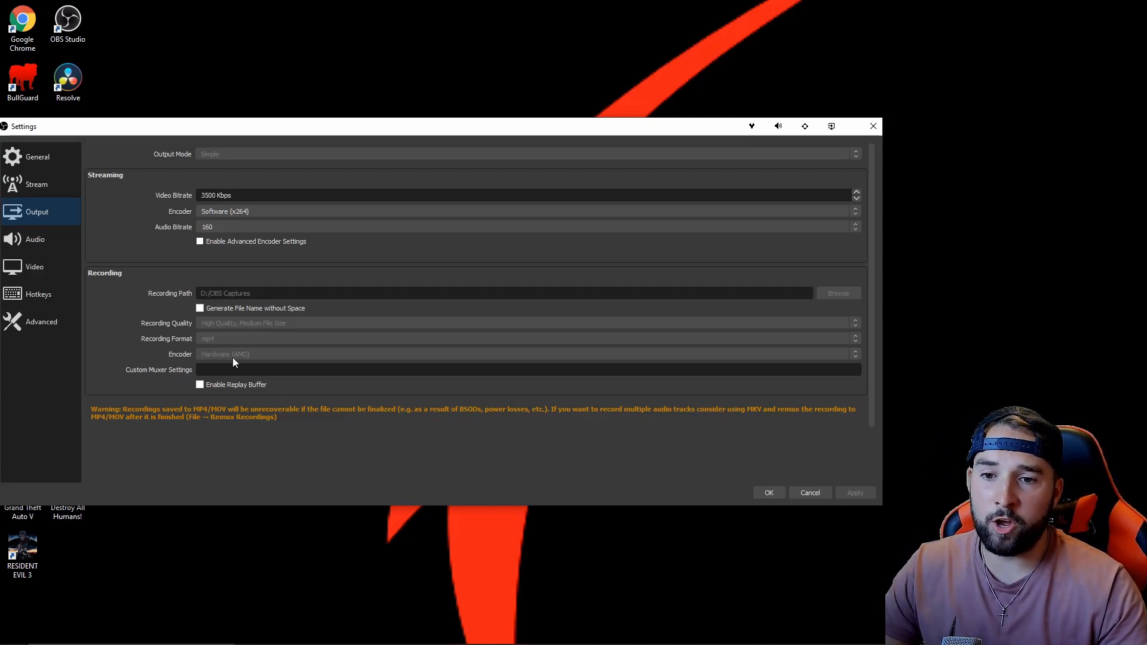
mouse_move(240, 361)
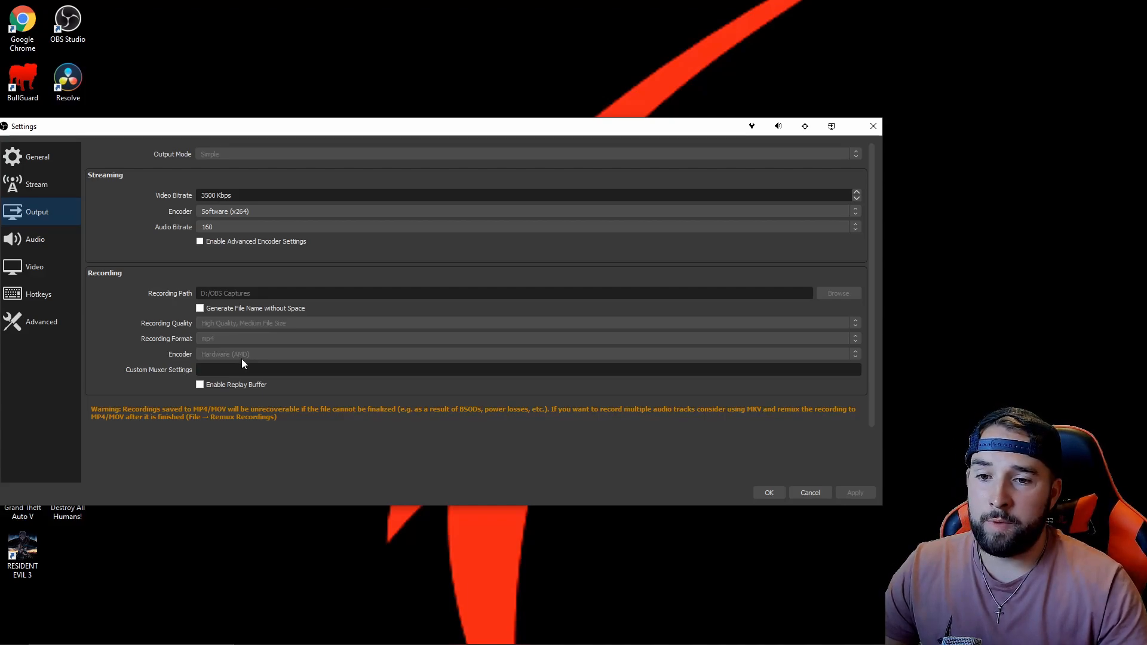
mouse_move(247, 365)
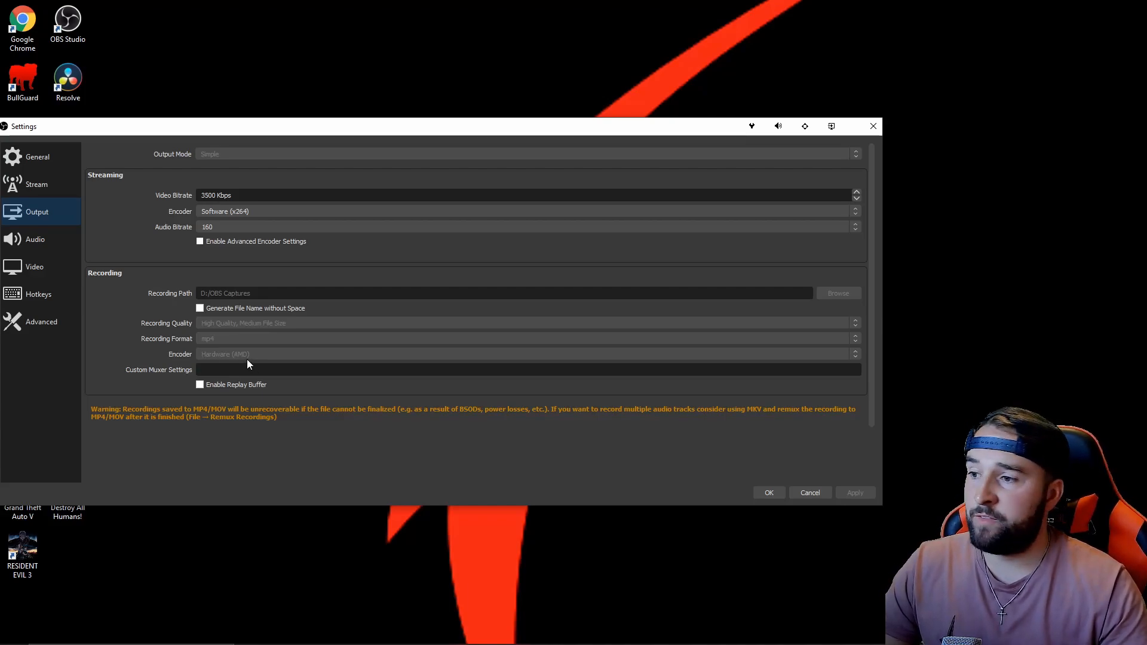
mouse_move(193, 351)
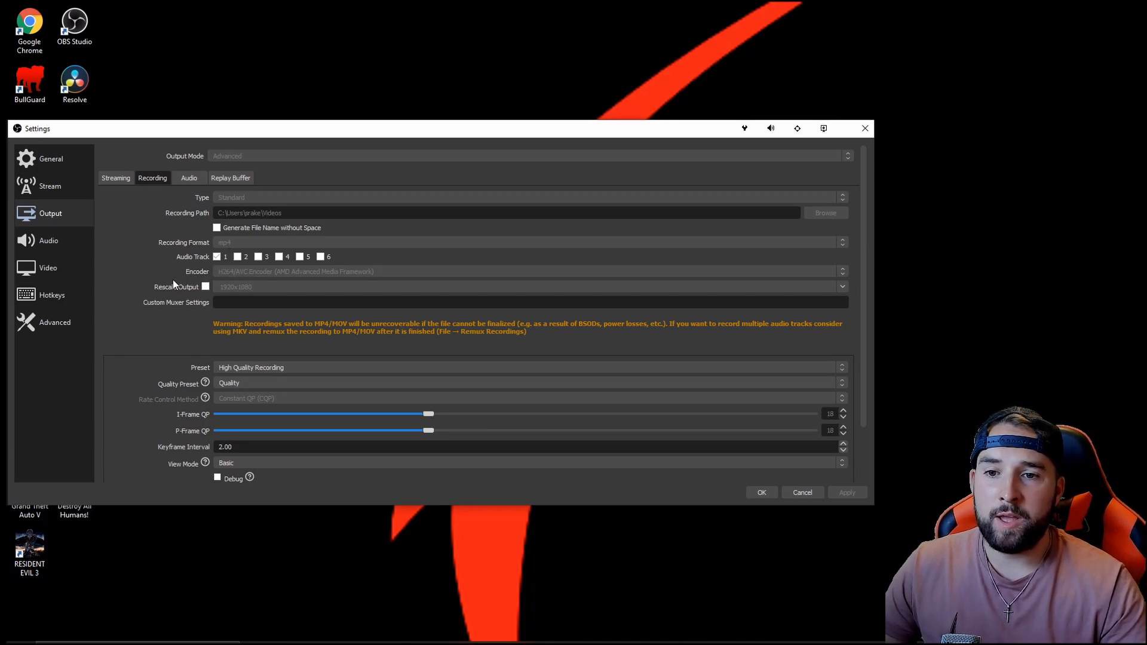
mouse_move(227, 282)
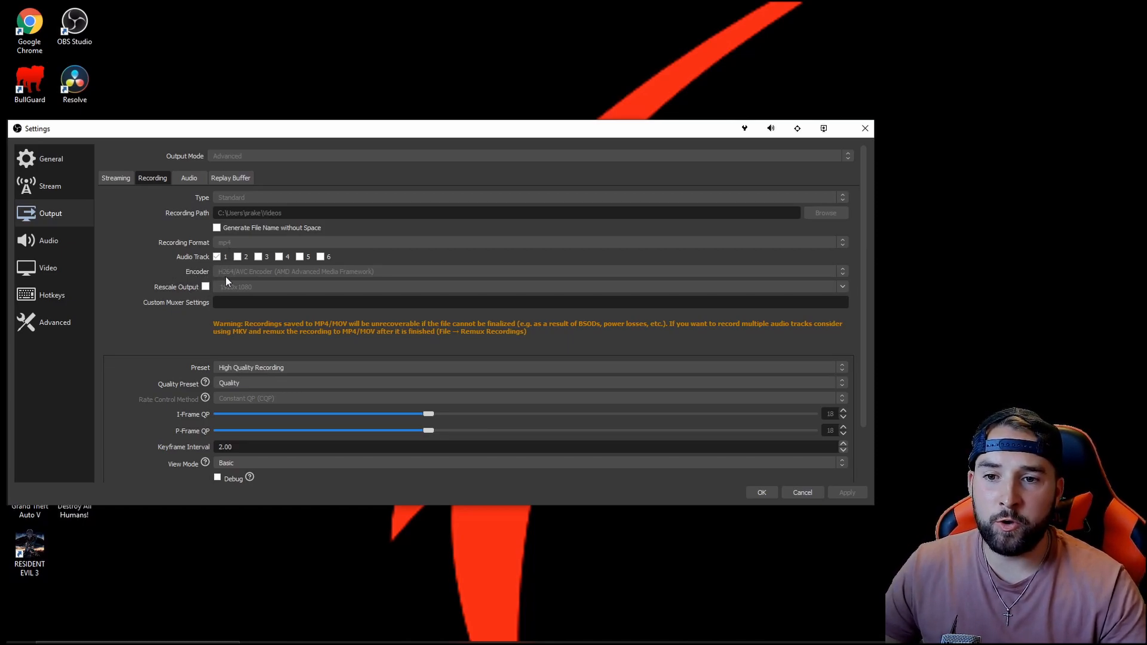
mouse_move(293, 282)
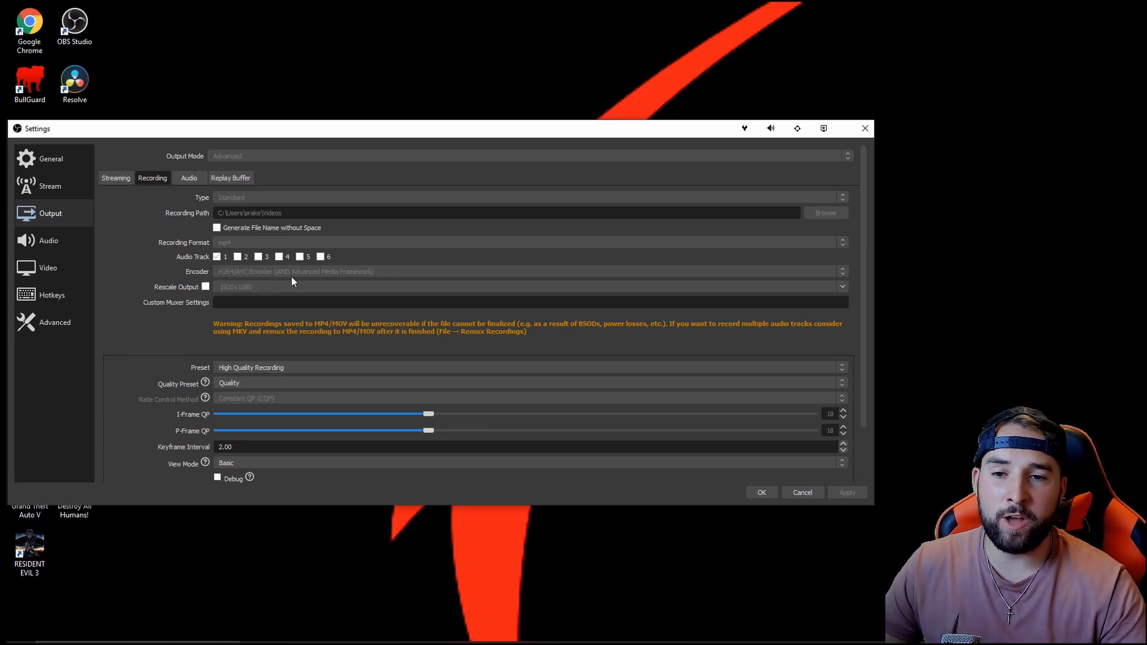
mouse_move(355, 286)
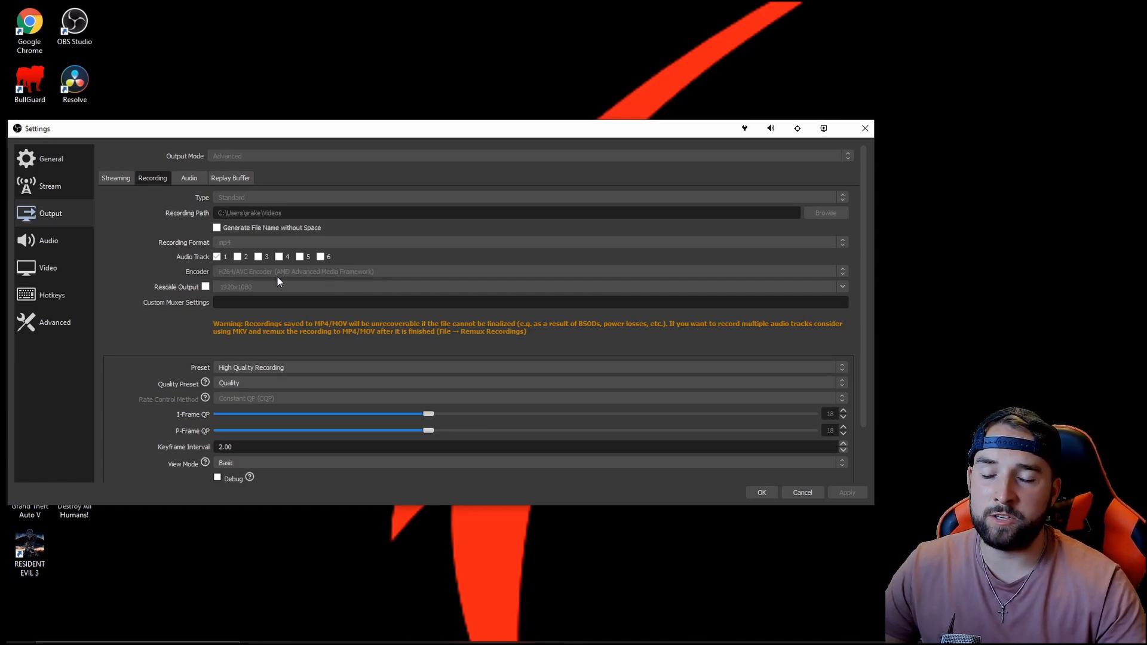
mouse_move(261, 273)
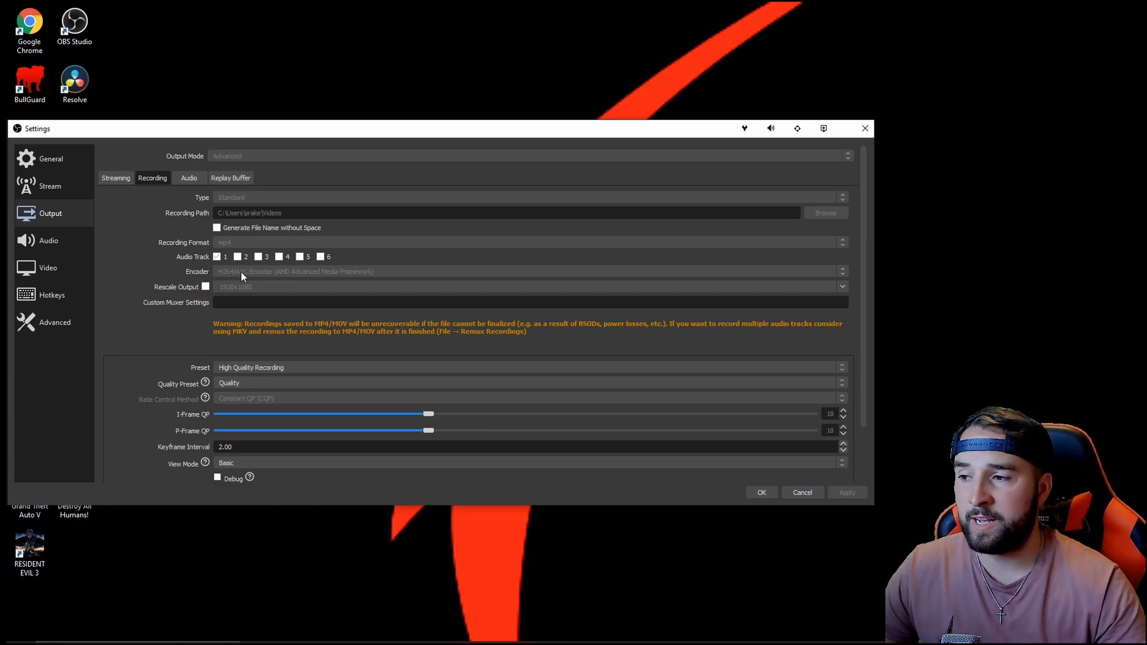
mouse_move(259, 286)
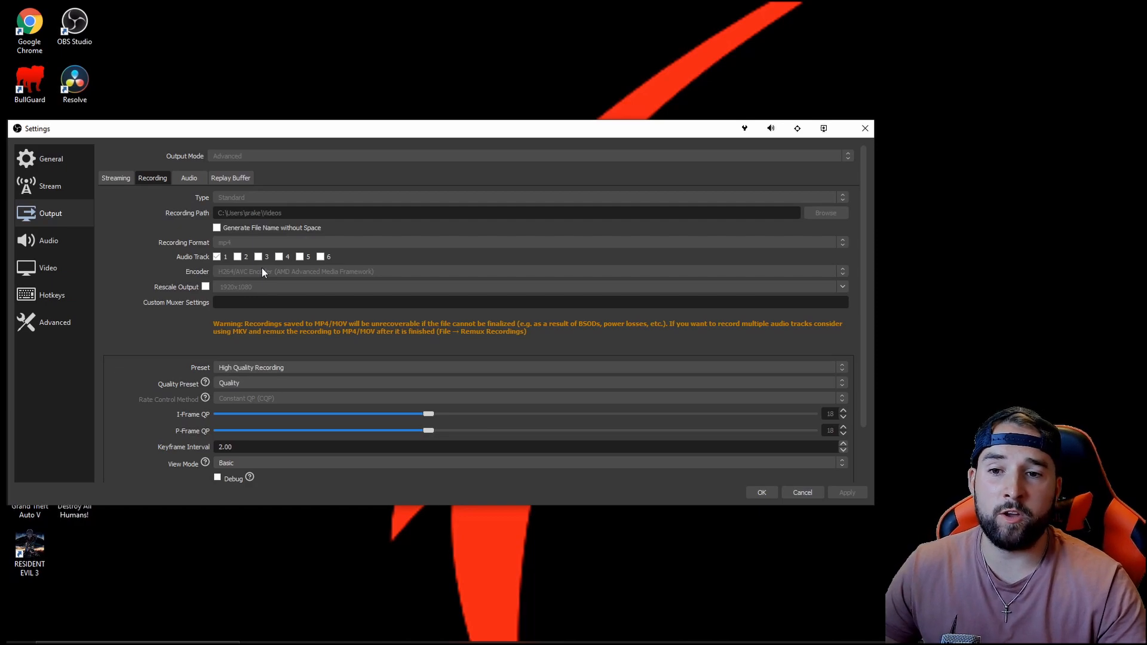
mouse_move(254, 275)
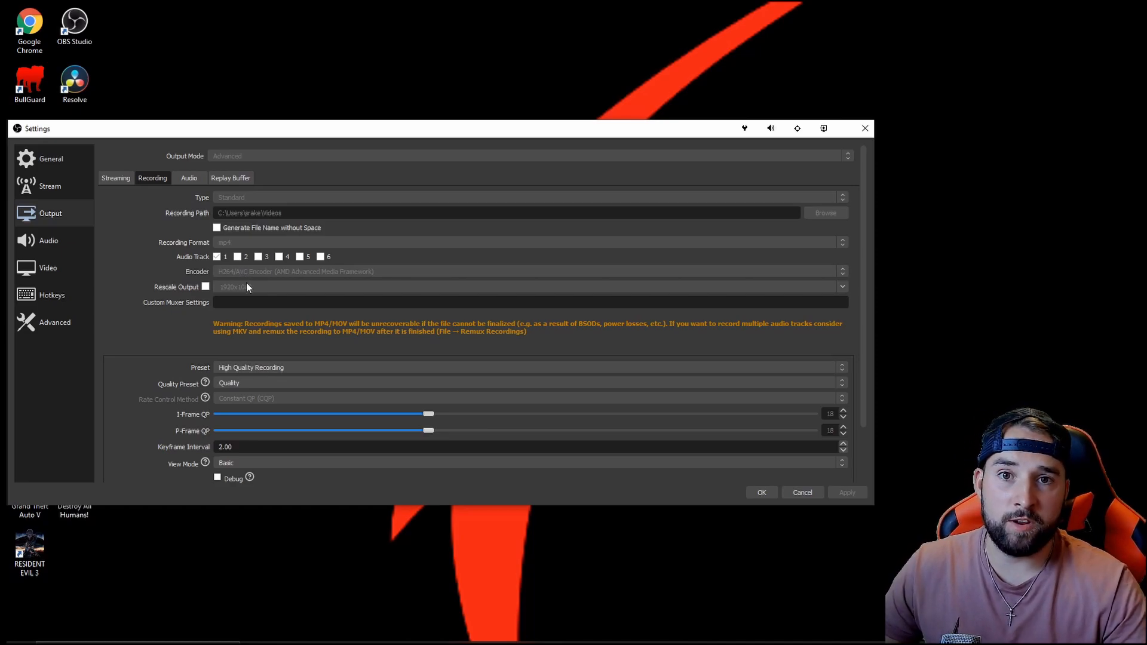
mouse_move(238, 294)
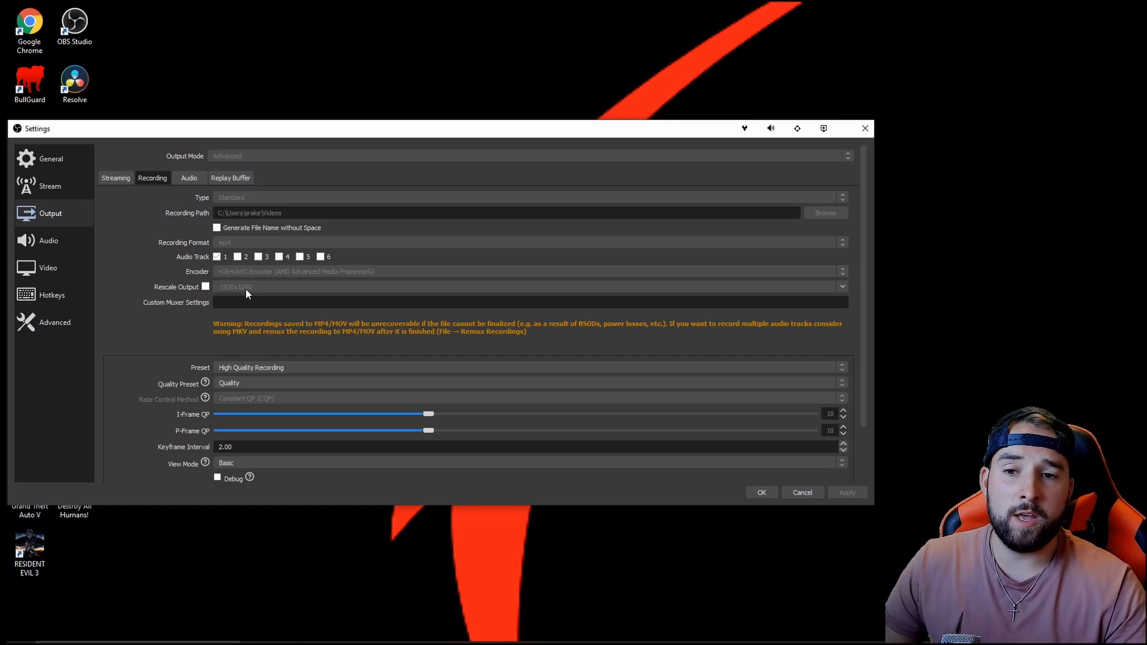
mouse_move(237, 291)
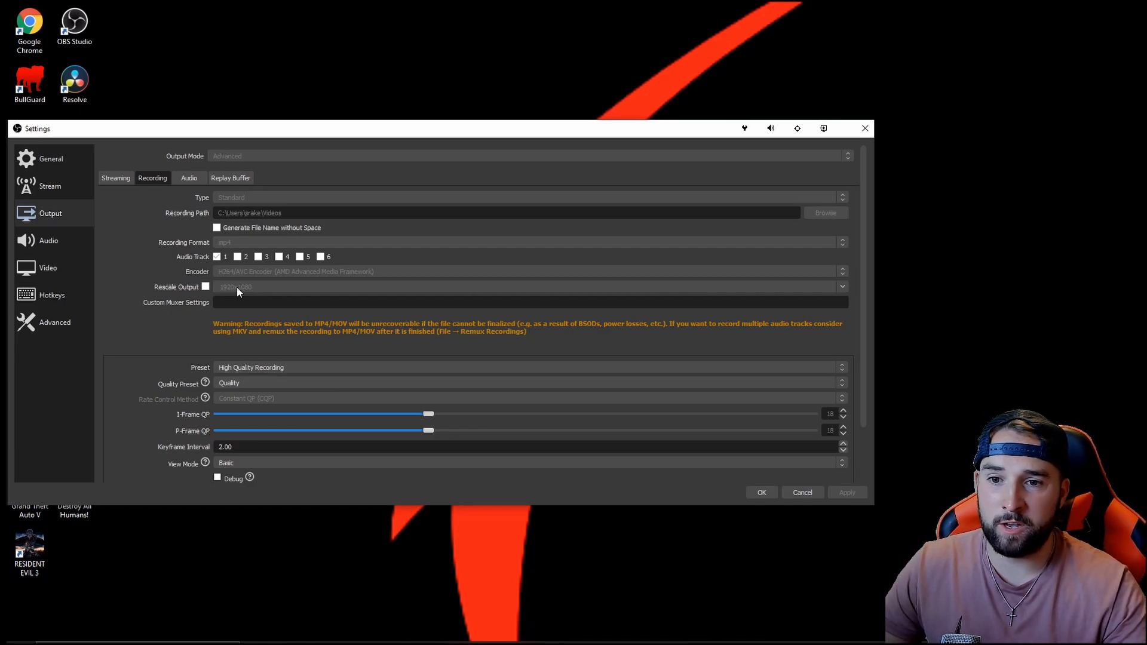
mouse_move(178, 375)
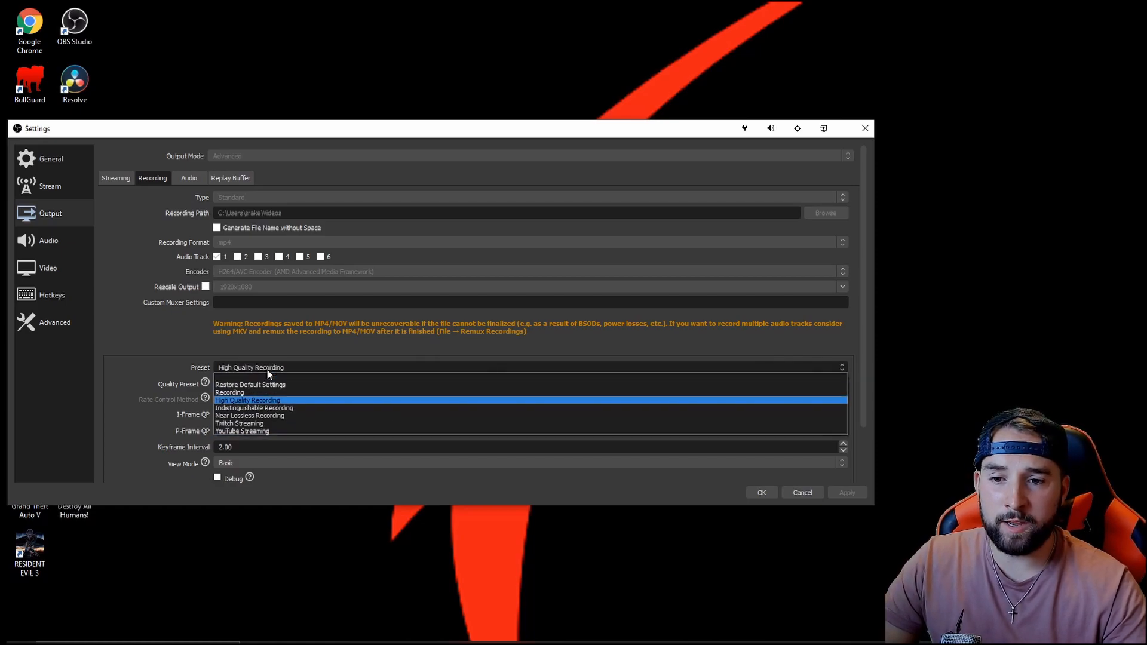
mouse_move(253, 407)
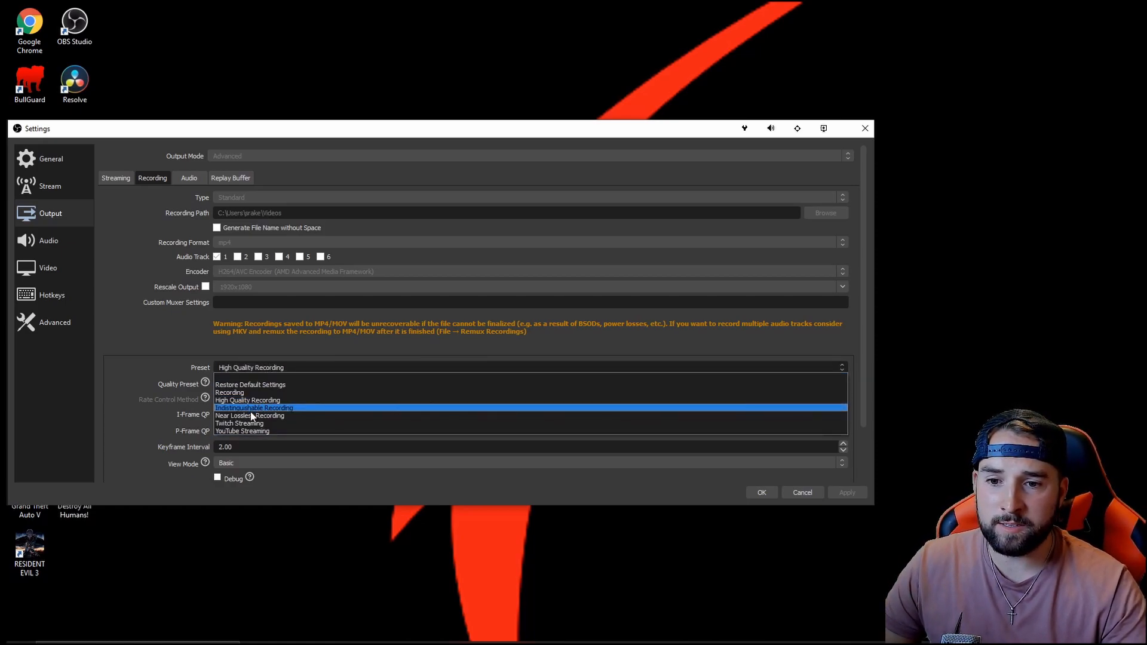
mouse_move(249, 400)
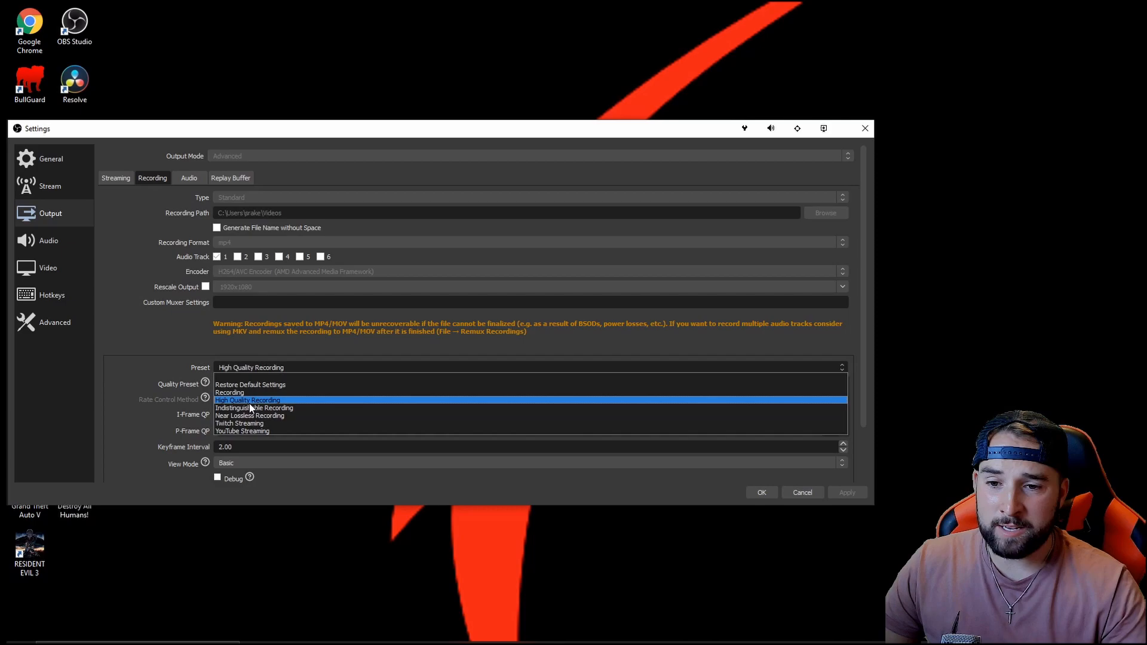
mouse_move(245, 403)
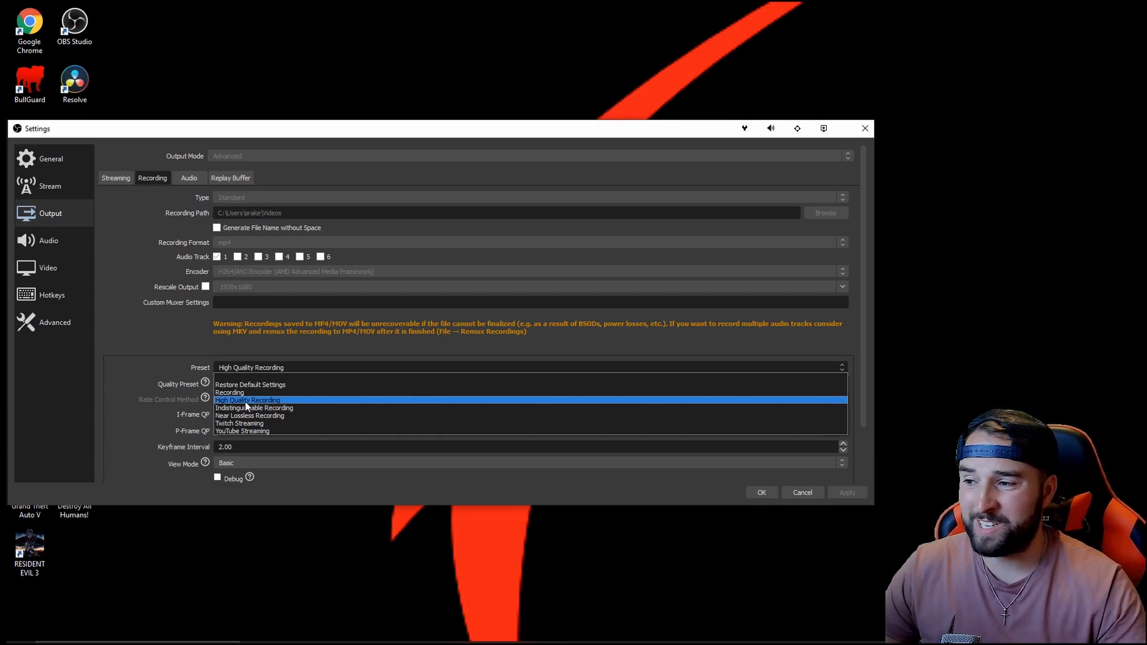
left_click(228, 382)
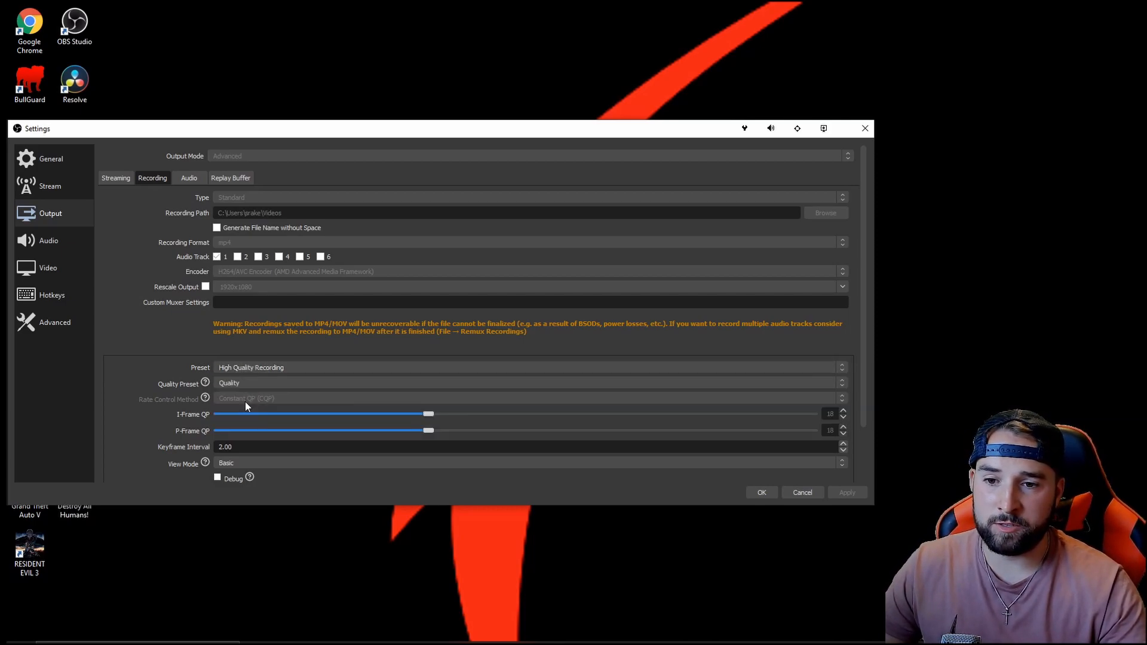
mouse_move(177, 396)
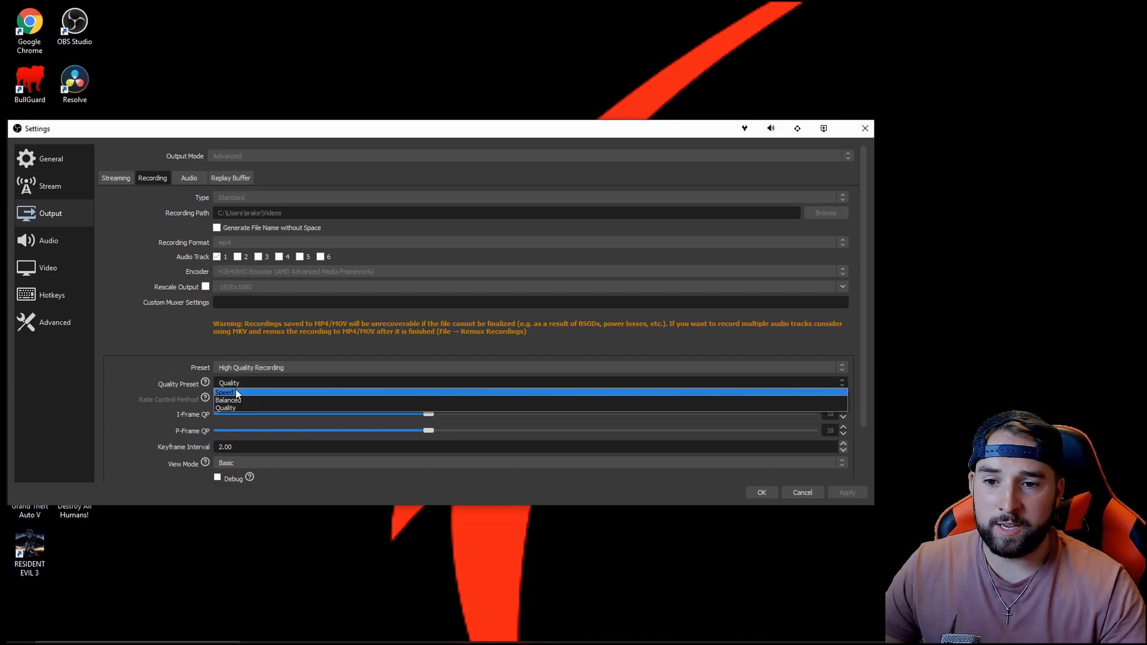
mouse_move(245, 400)
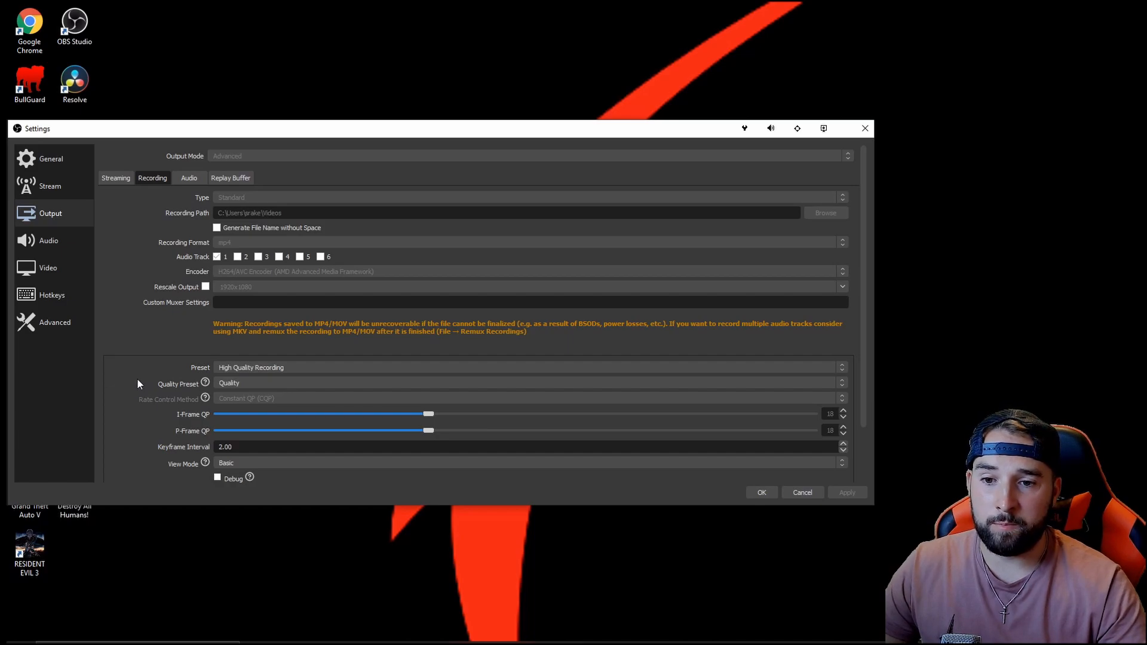
scroll("down", 3)
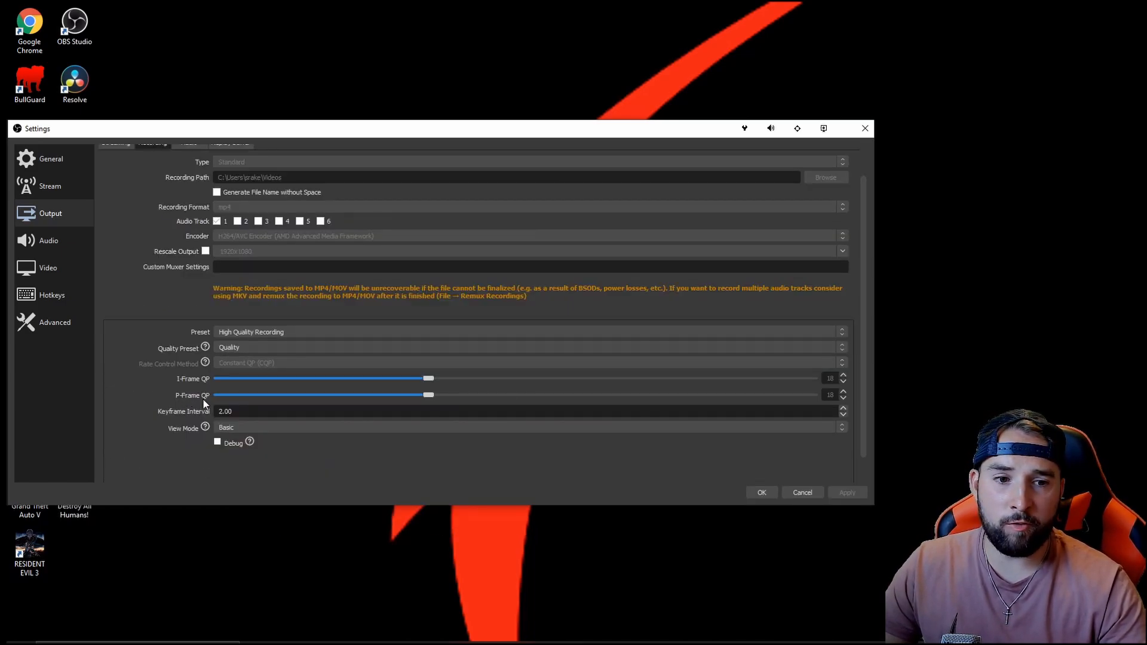
mouse_move(804, 400)
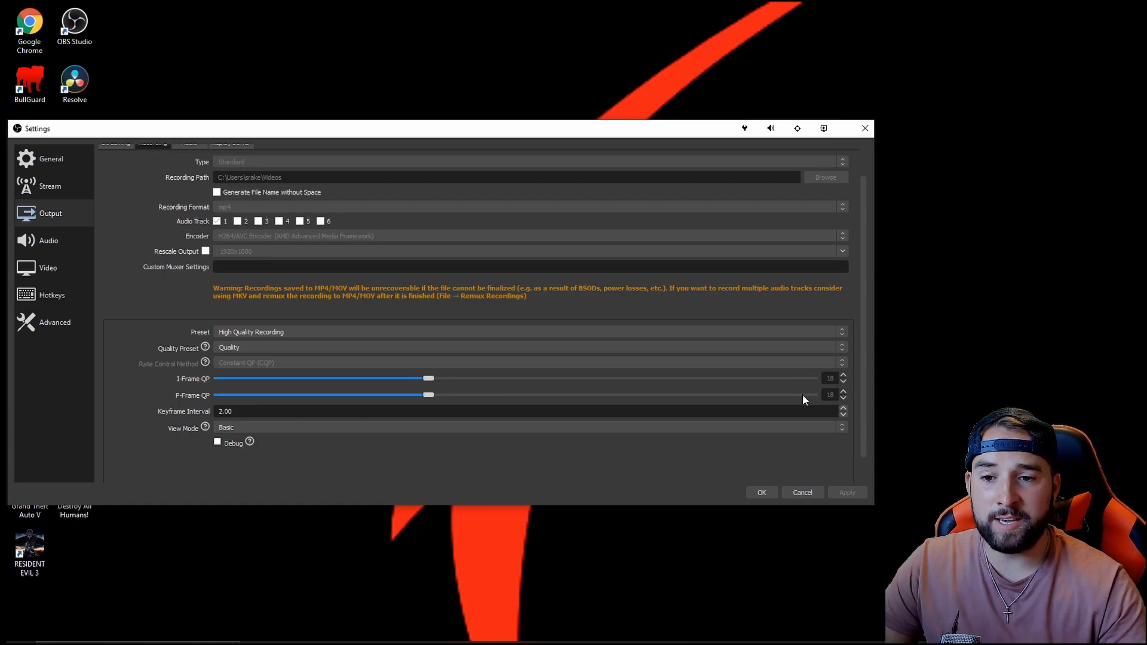
triple_click(224, 411)
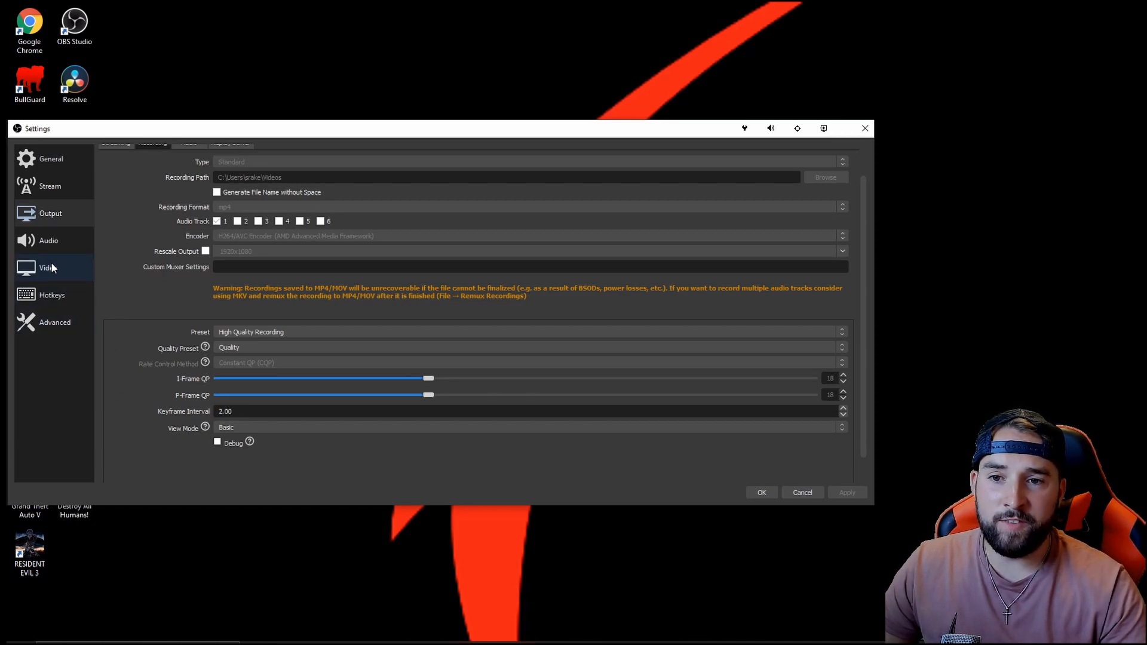
left_click(48, 268)
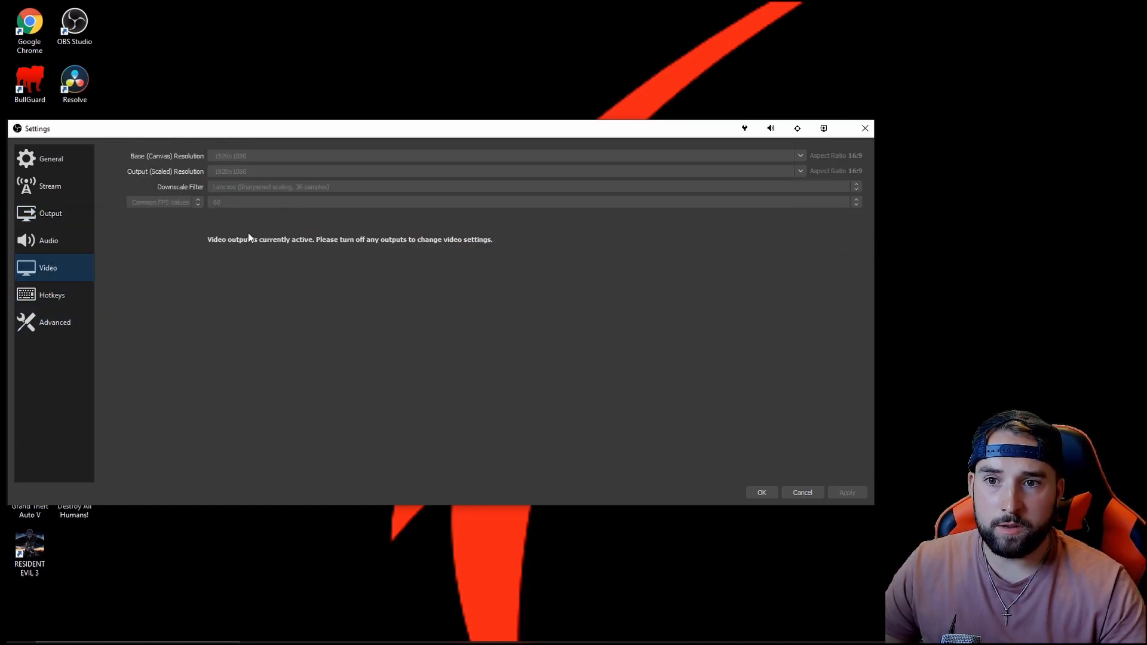
mouse_move(200, 167)
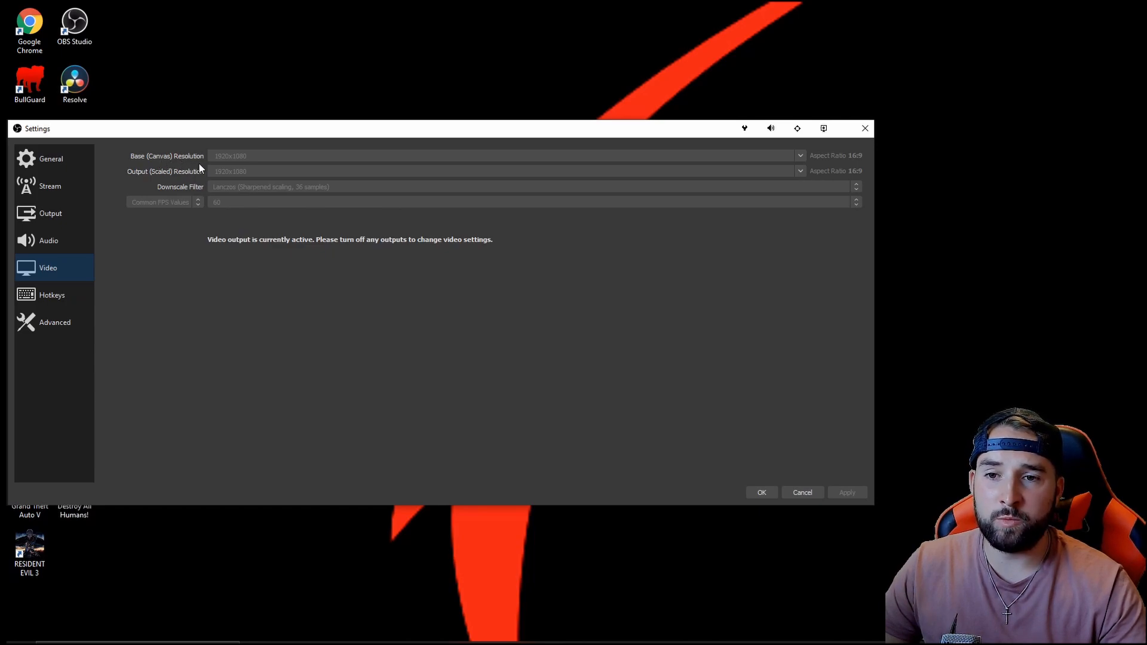
mouse_move(177, 180)
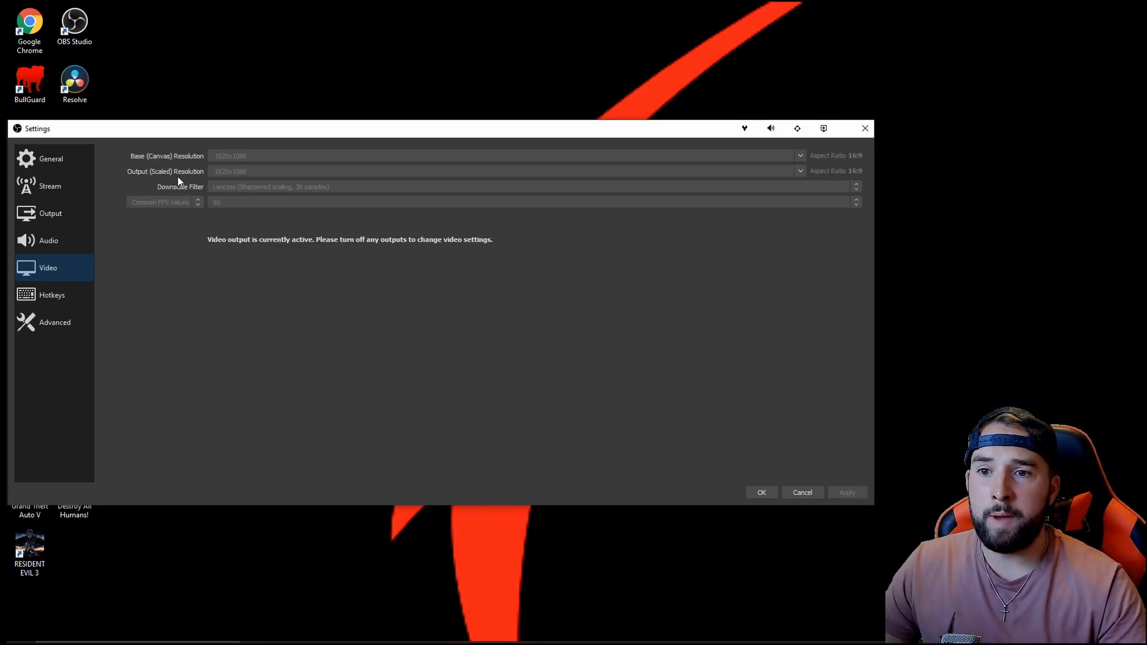
mouse_move(142, 163)
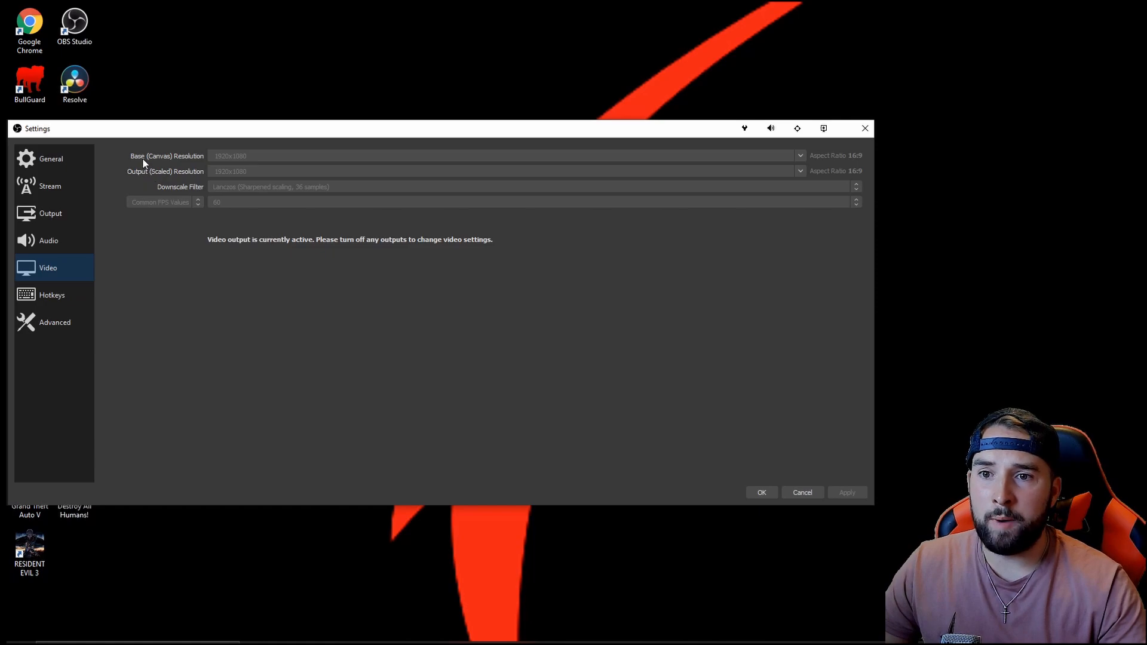
mouse_move(175, 174)
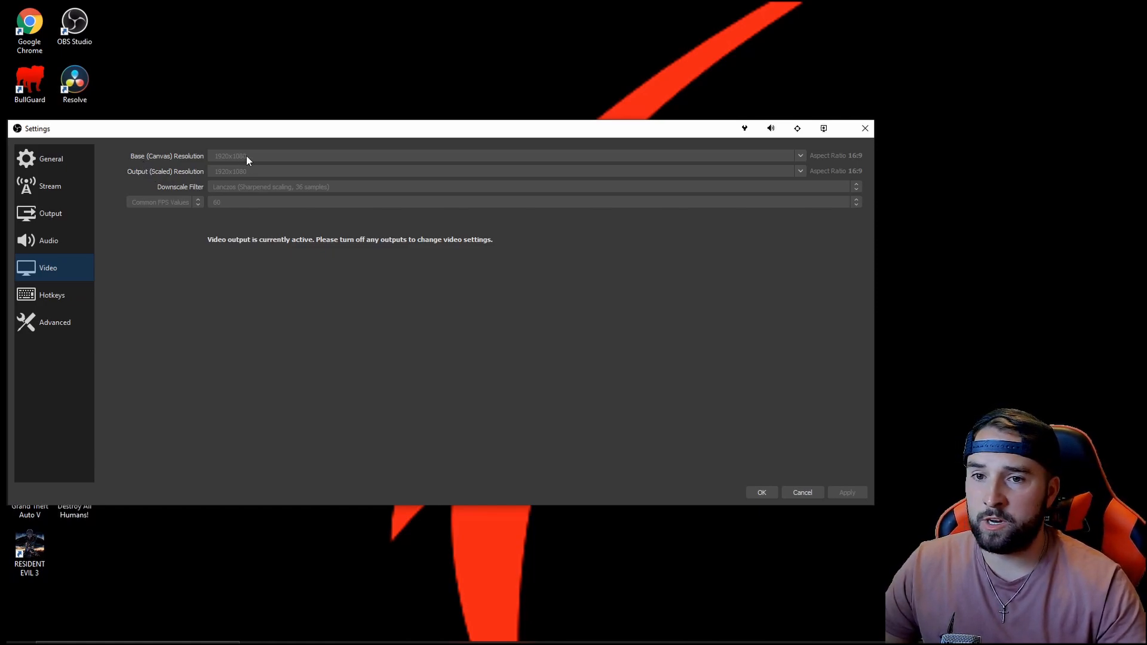
mouse_move(216, 163)
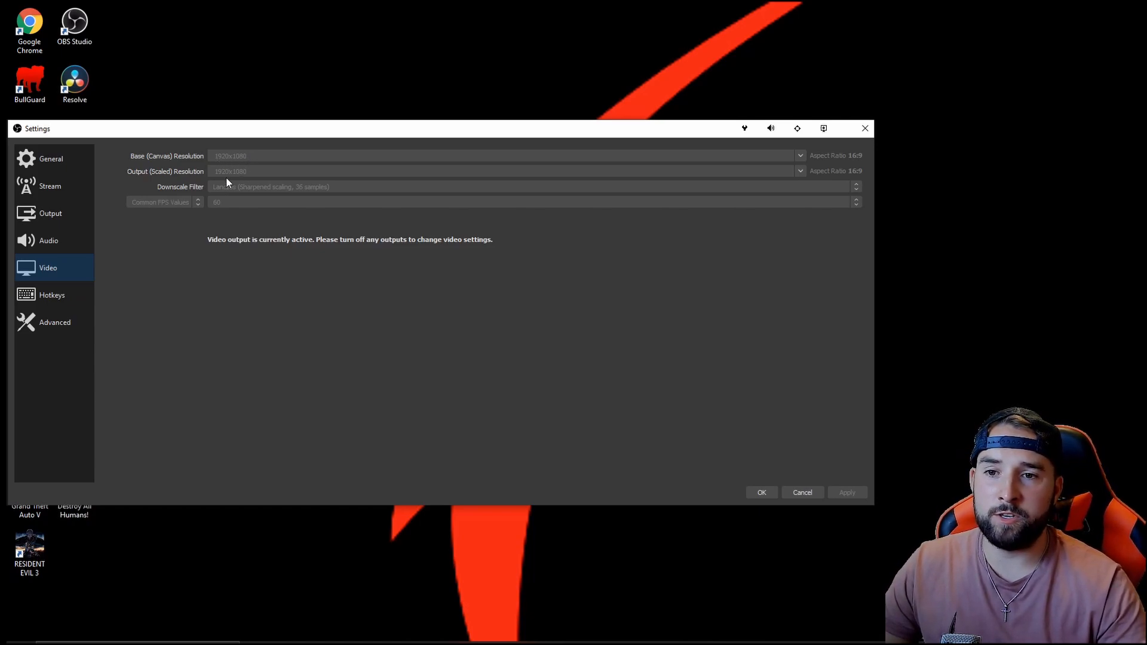
mouse_move(183, 193)
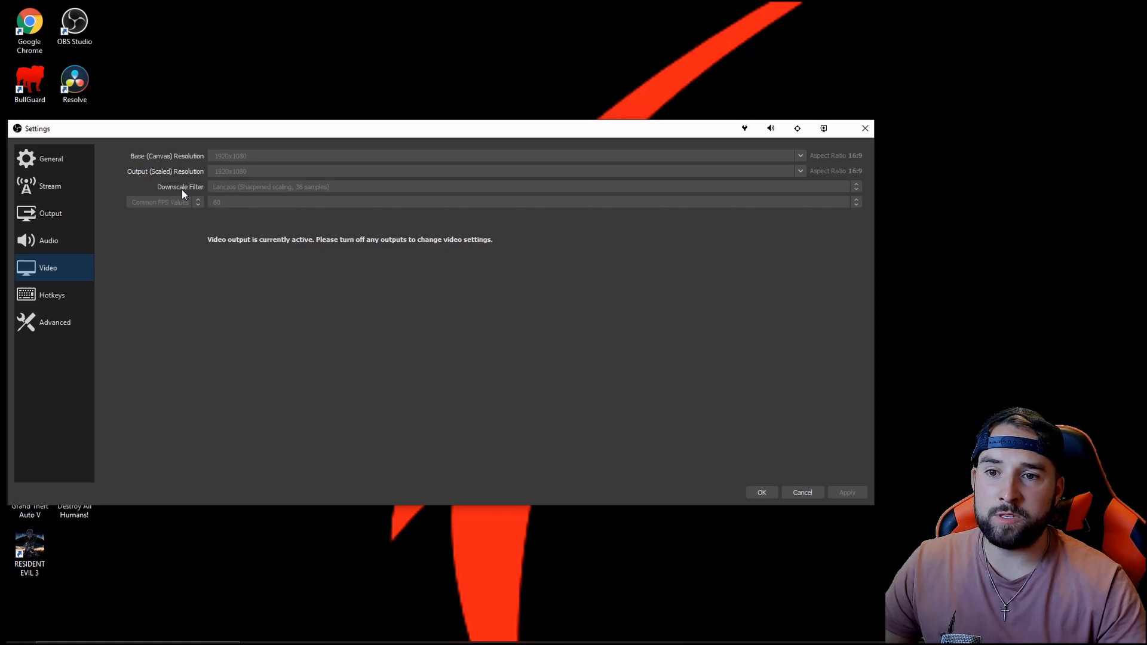
mouse_move(228, 197)
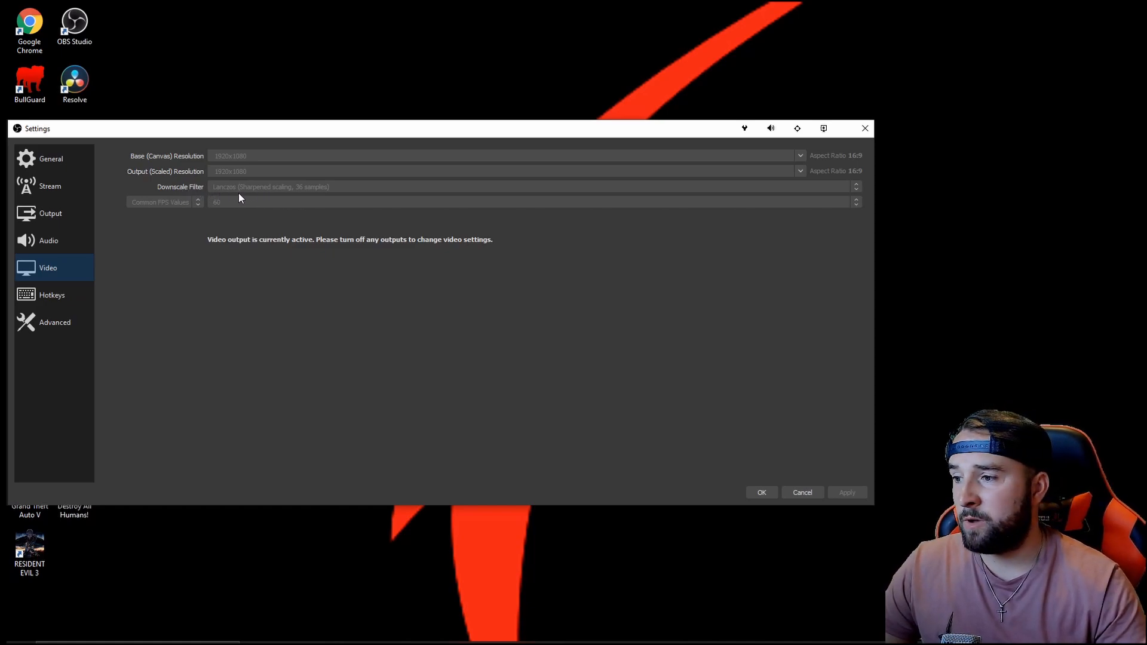
mouse_move(255, 200)
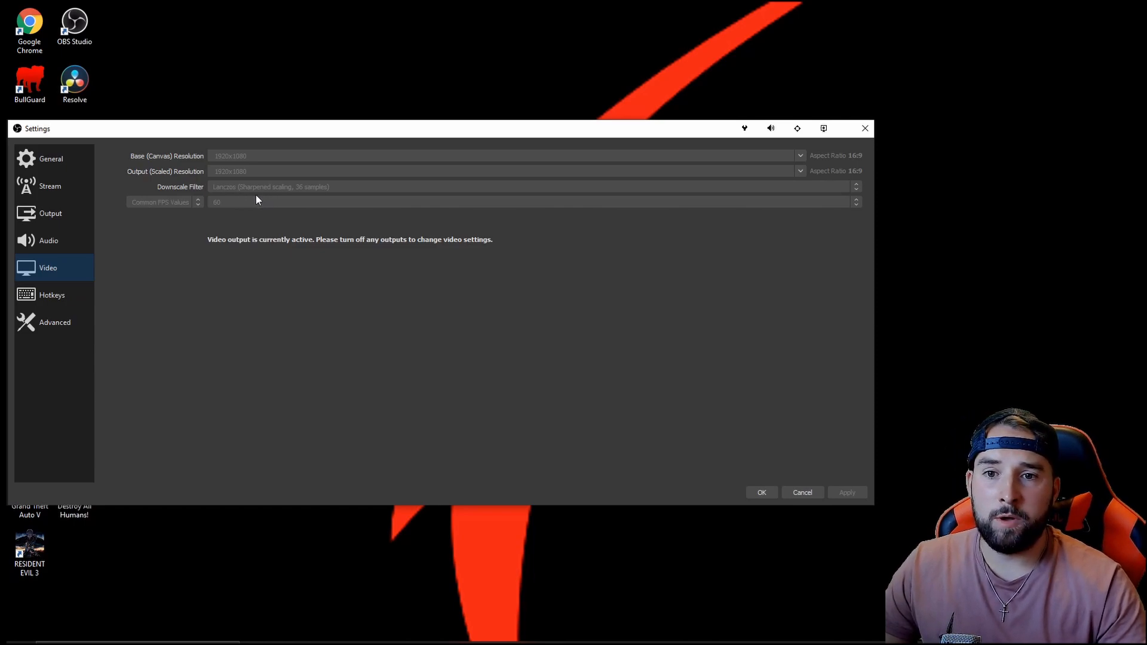
mouse_move(297, 198)
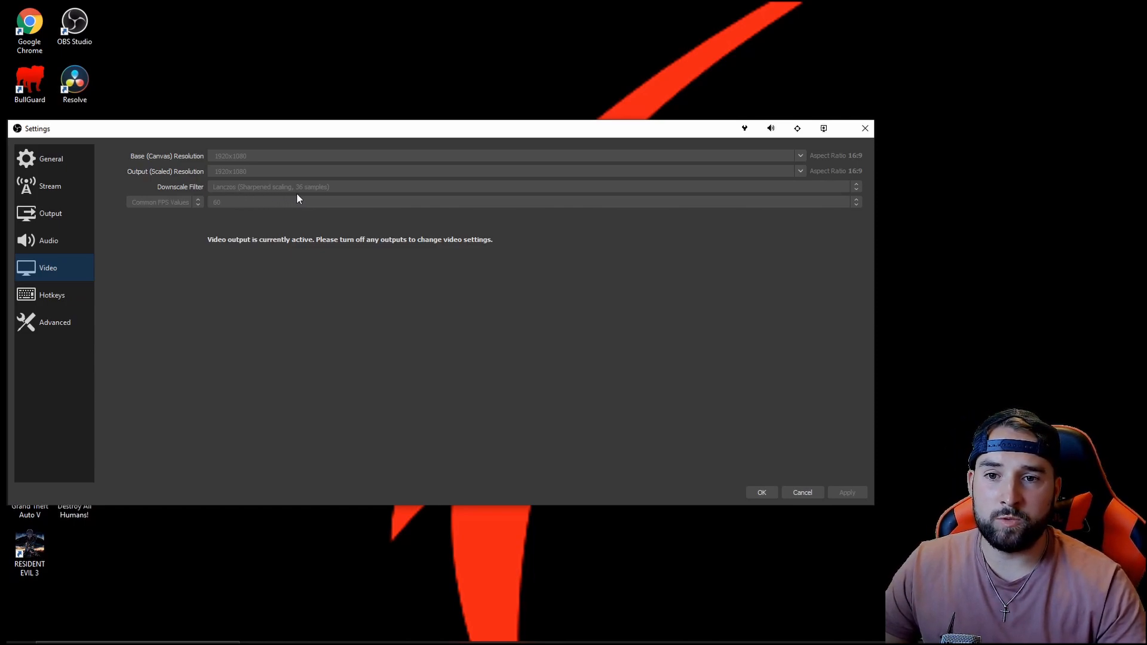
mouse_move(281, 196)
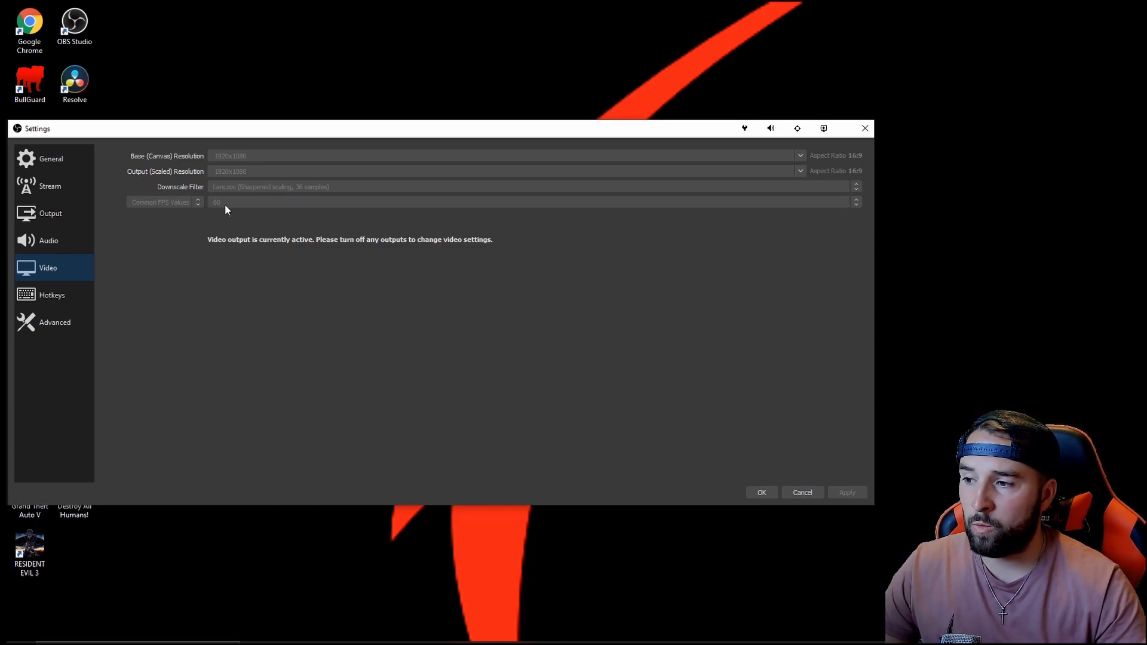
mouse_move(257, 247)
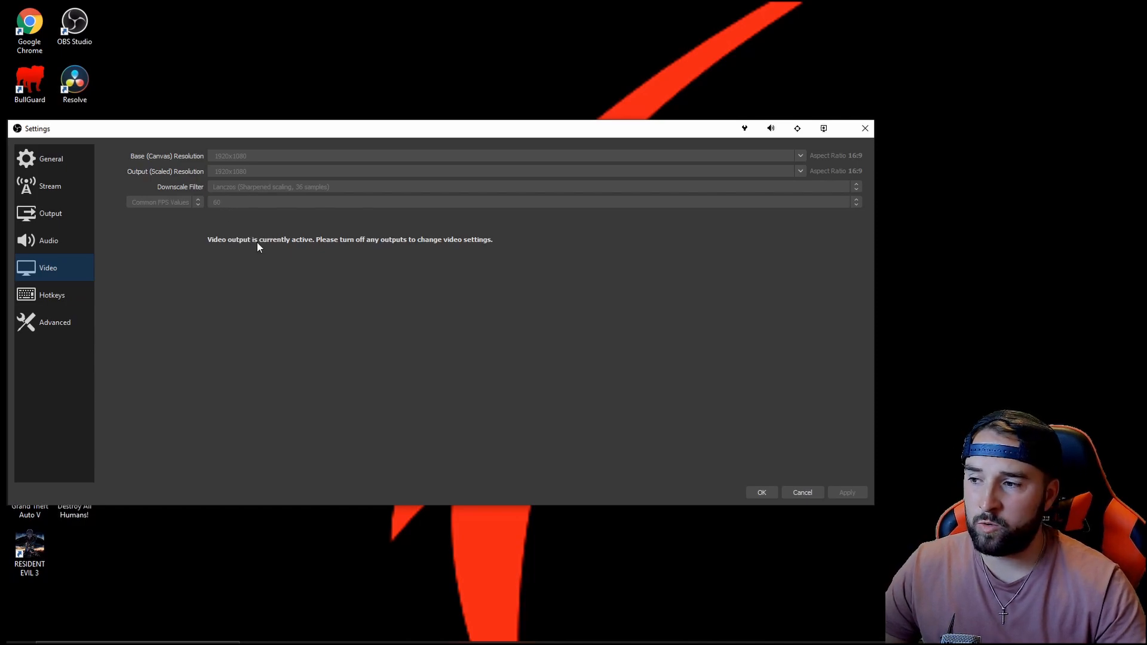
mouse_move(372, 358)
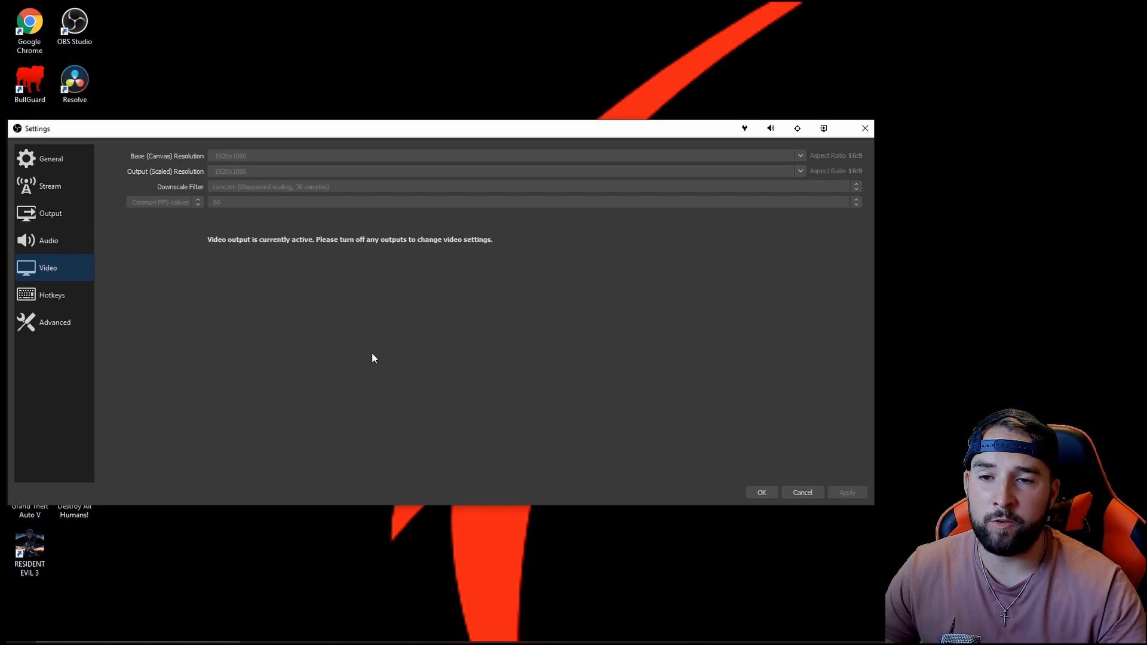
mouse_move(241, 205)
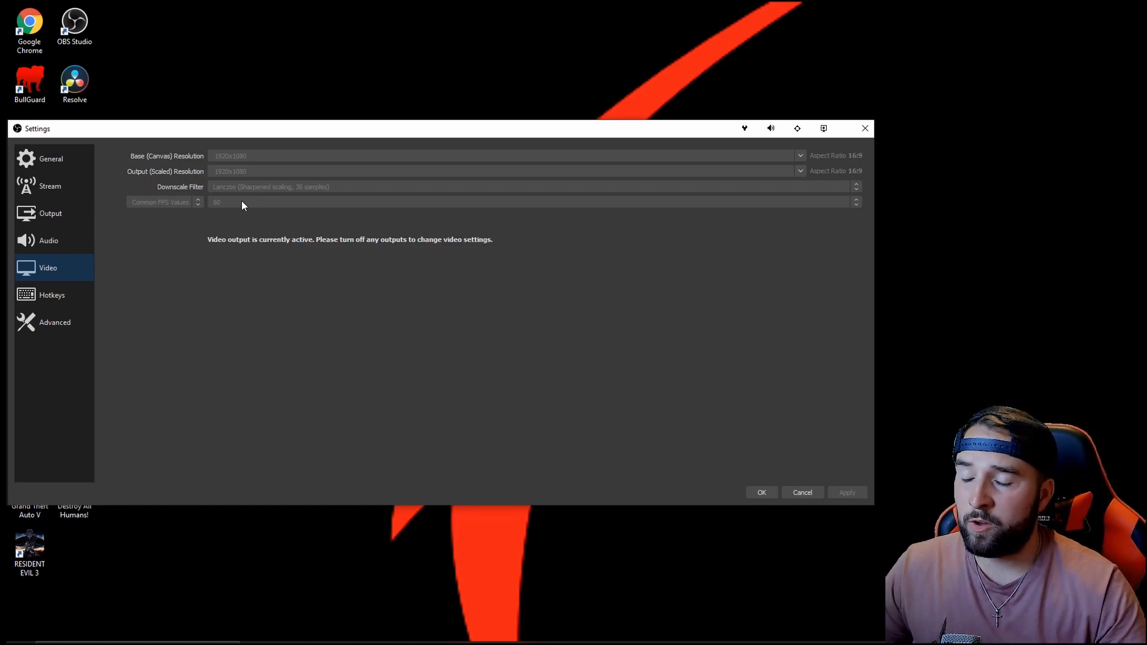
mouse_move(251, 312)
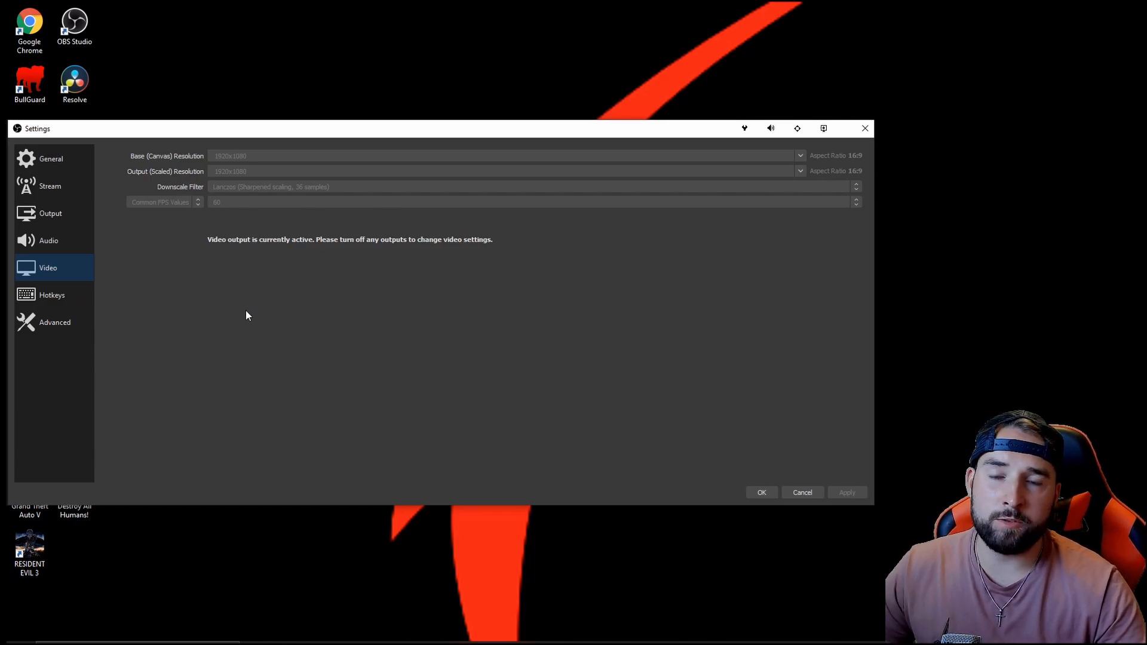
mouse_move(235, 214)
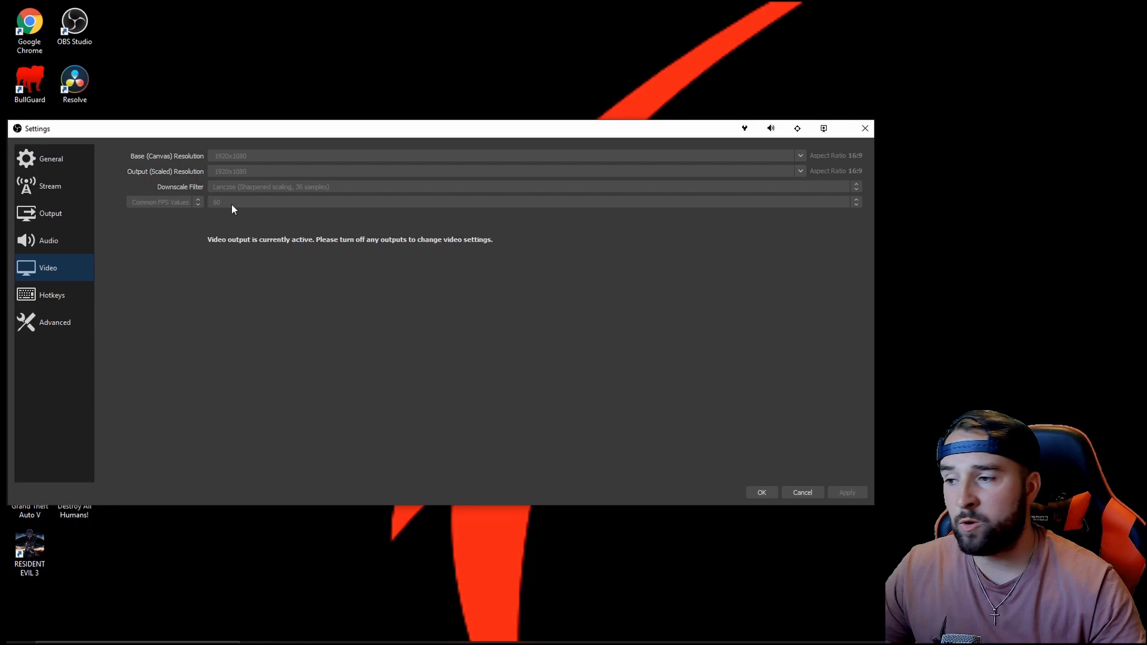
mouse_move(227, 206)
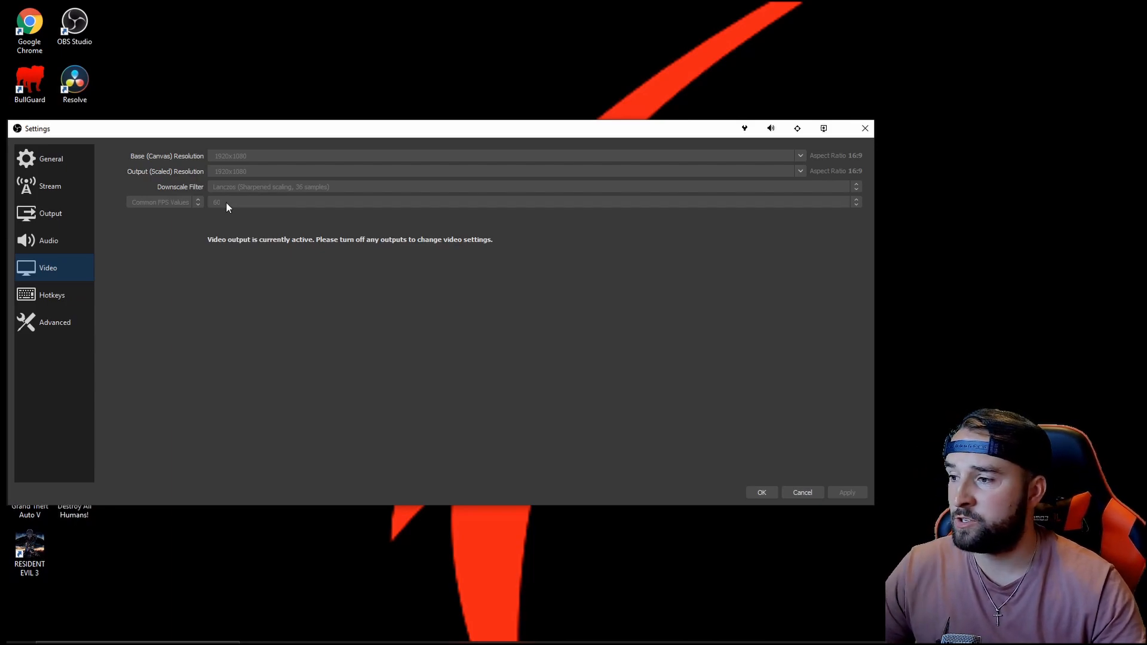
mouse_move(240, 217)
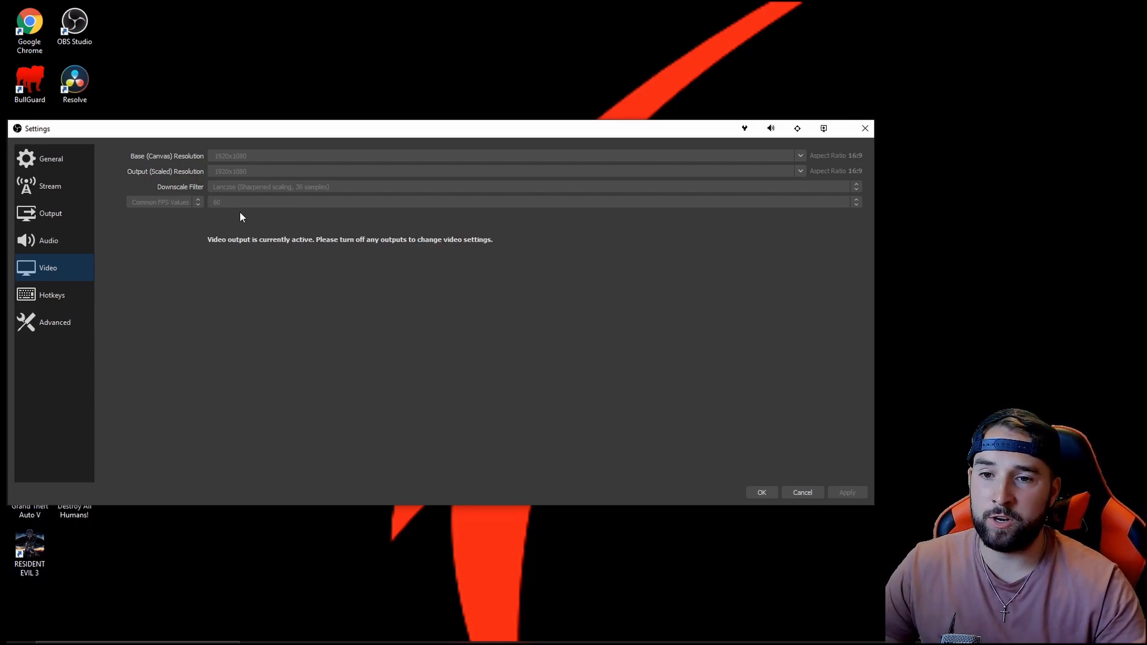
mouse_move(311, 363)
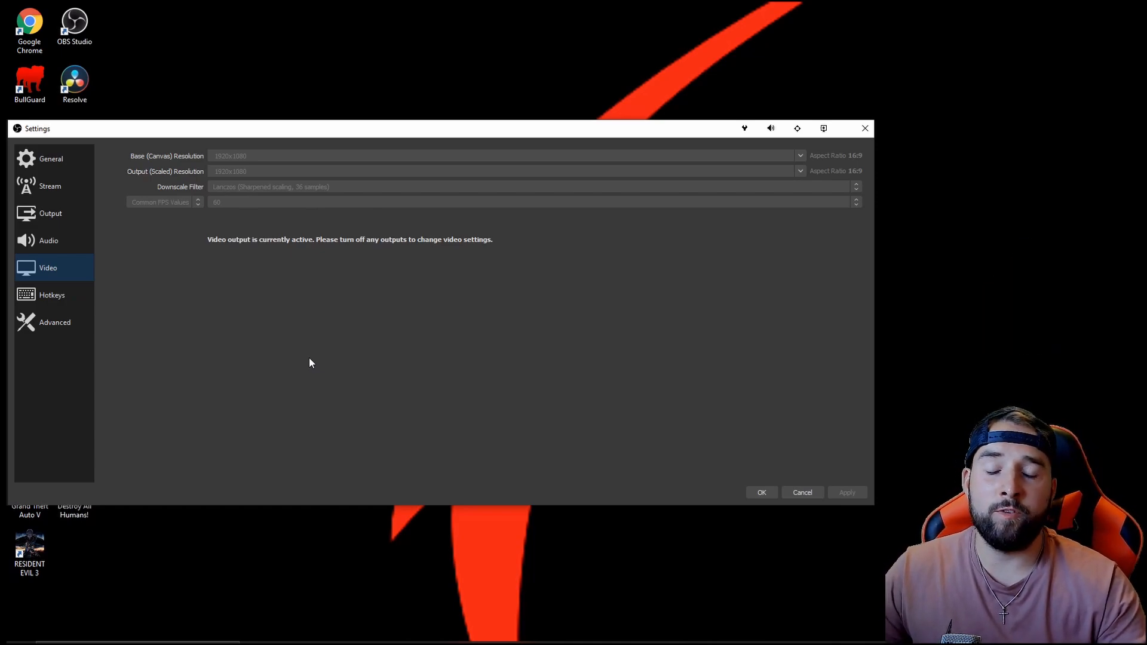
mouse_move(334, 437)
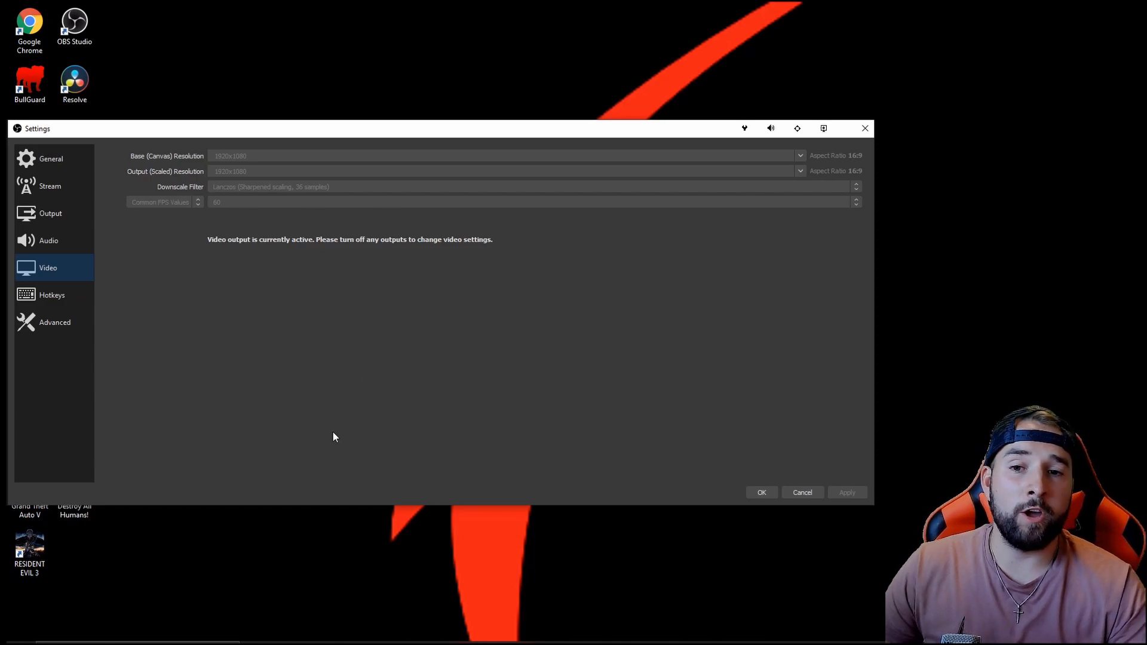
mouse_move(338, 356)
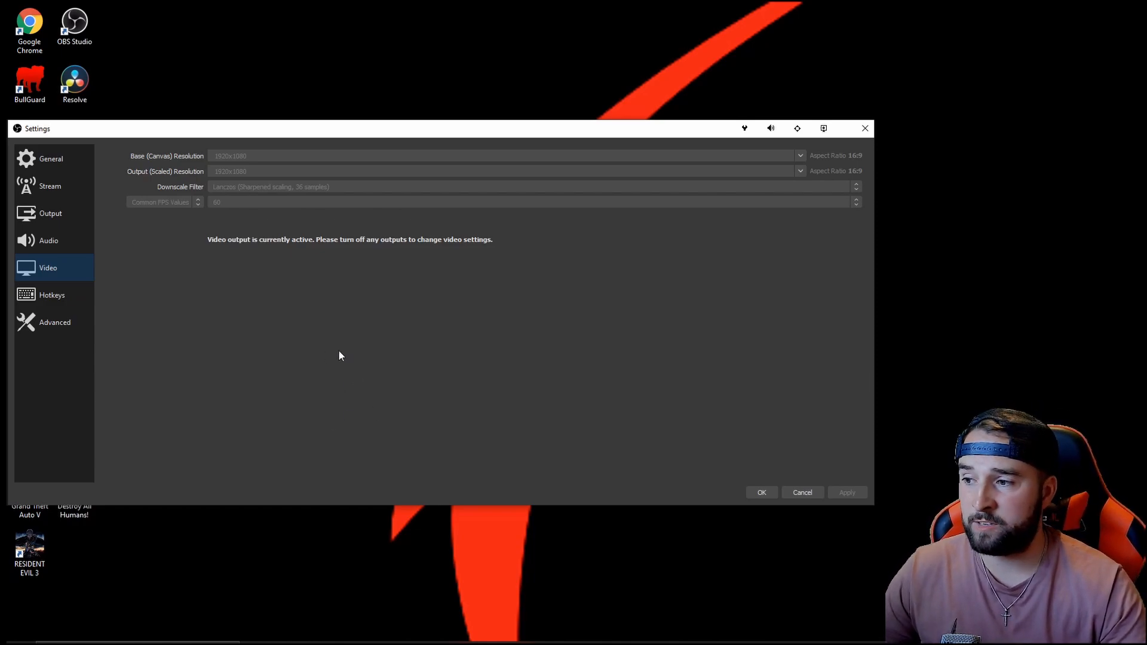
mouse_move(314, 343)
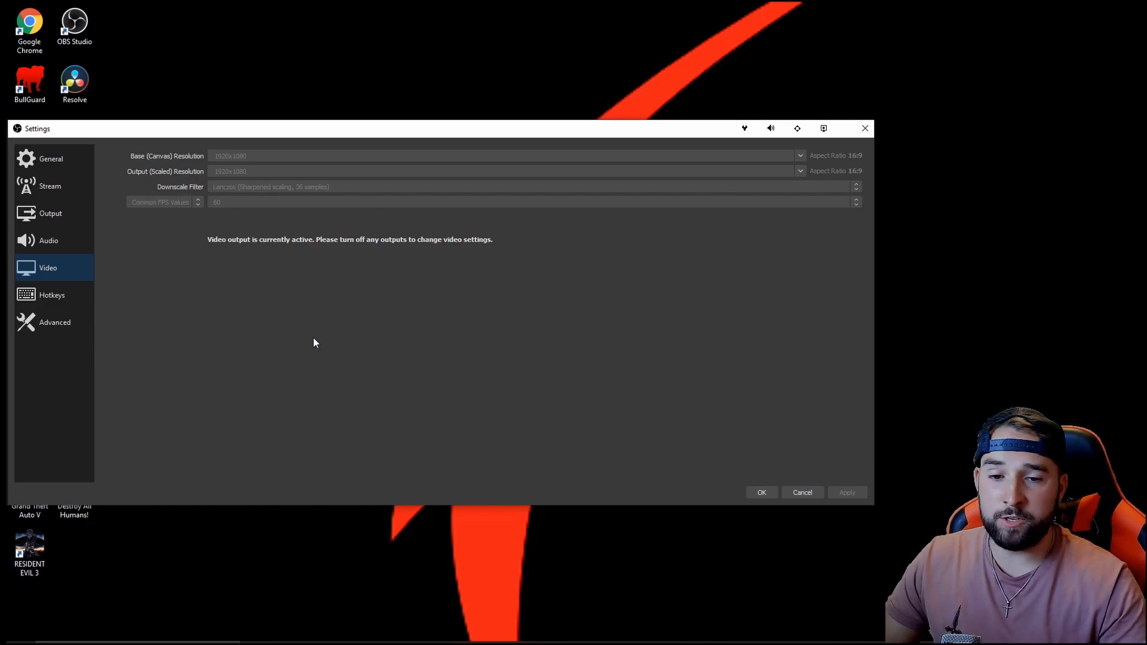
mouse_move(442, 431)
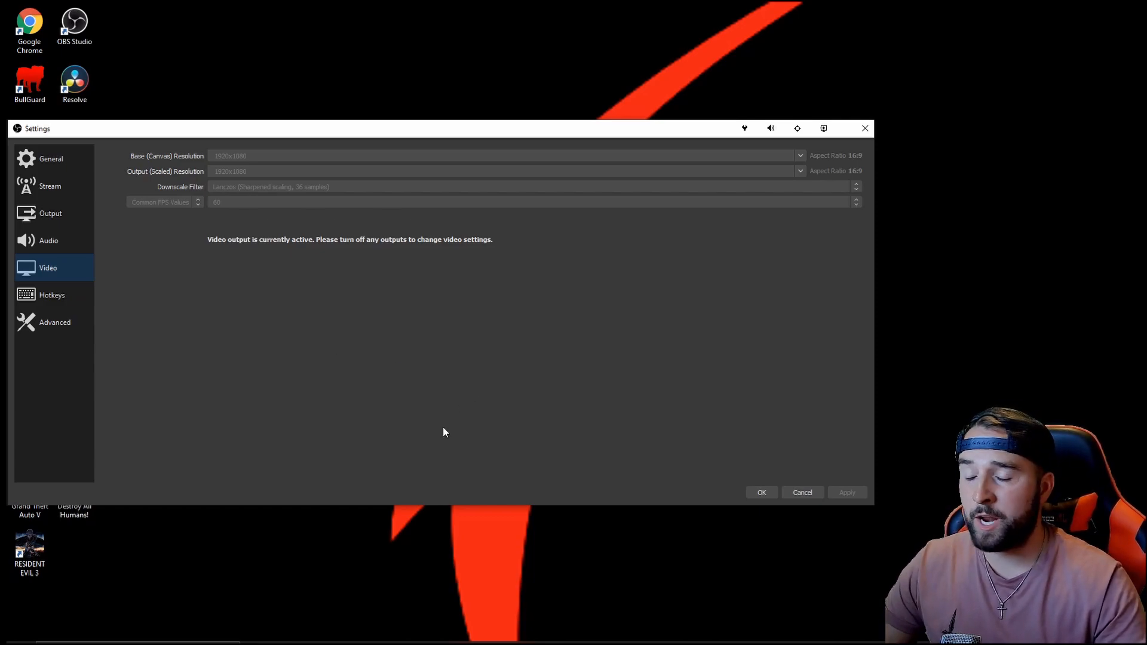
mouse_move(403, 333)
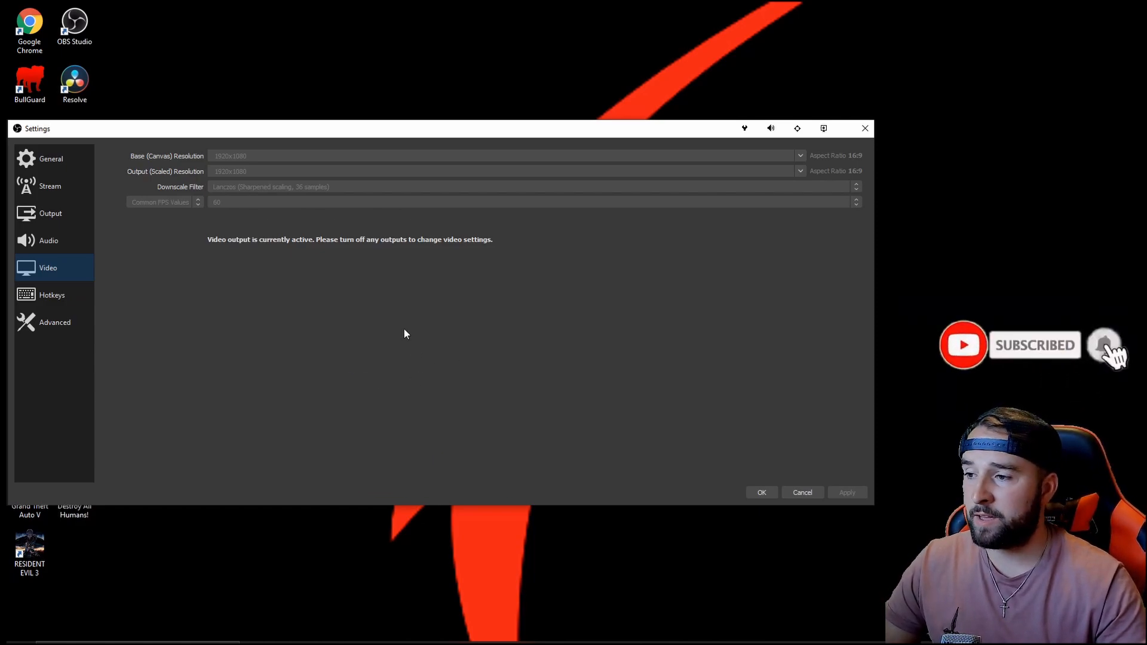
mouse_move(395, 327)
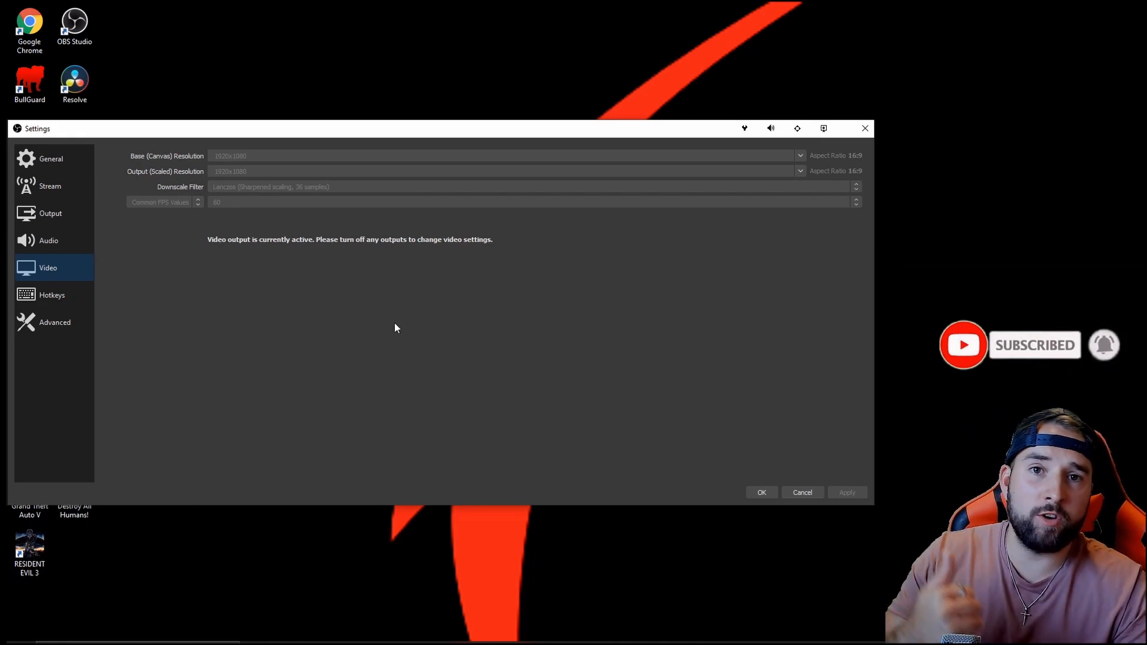